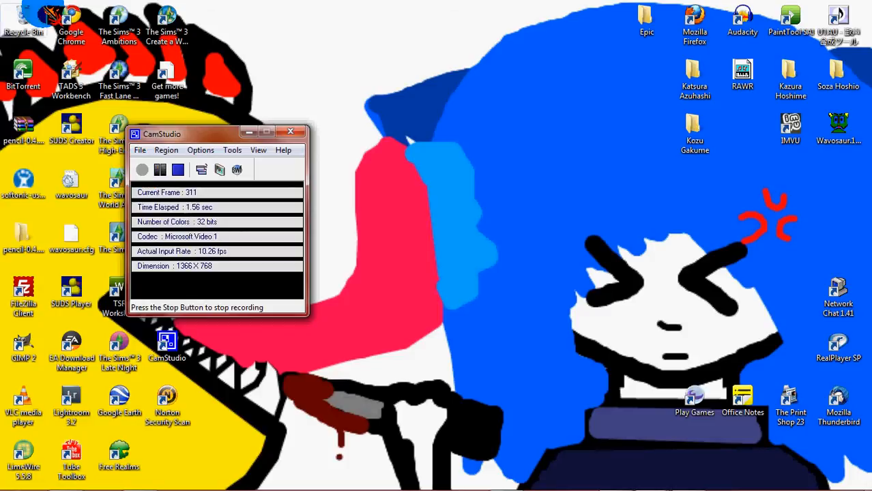
# Tuck the CamStudio recorder away so the desktop is fully visible
pyautogui.click(291, 131)
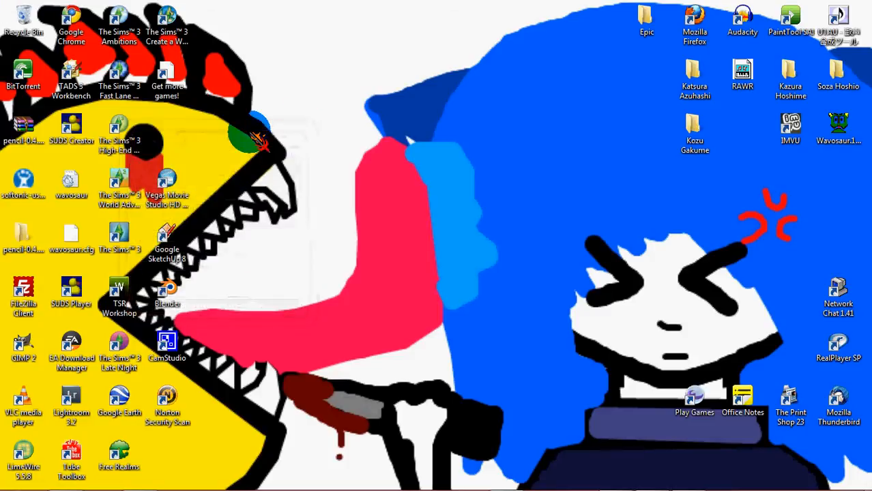
pyautogui.moveTo(488, 133)
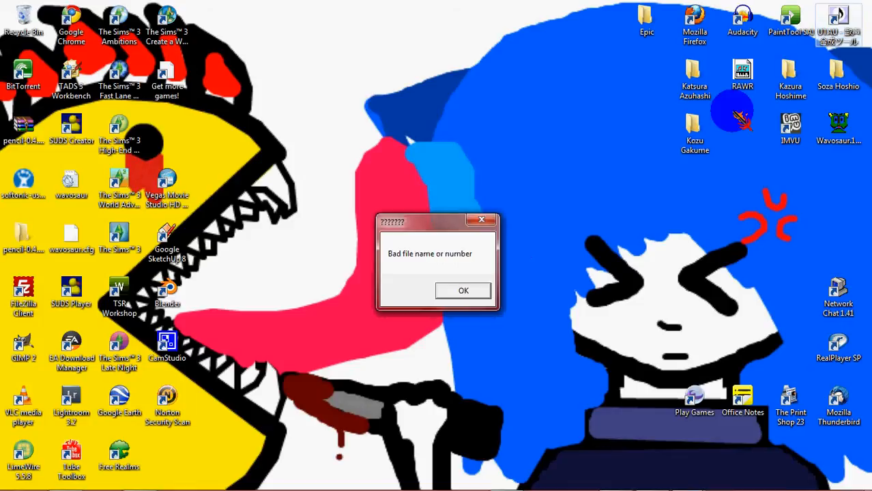
# Dismiss the error and switch the project voicebank to Soza Hoshio in Project Properties
pyautogui.click(463, 290)
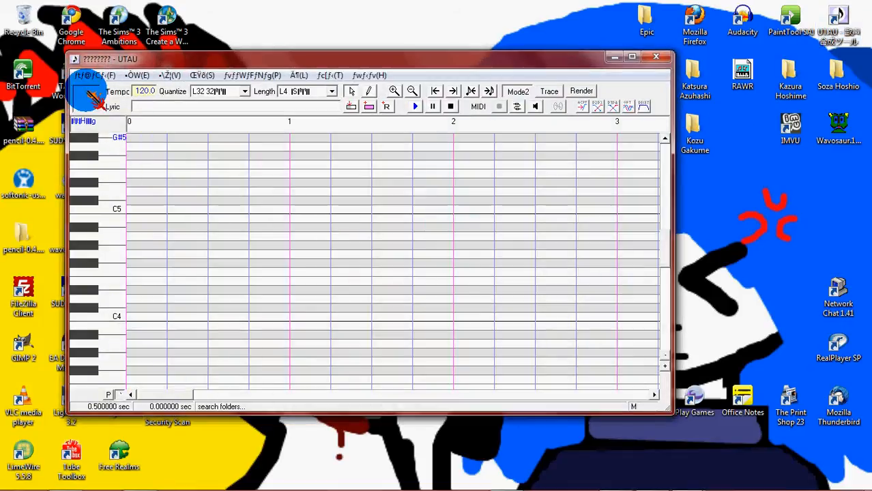
pyautogui.click(251, 75)
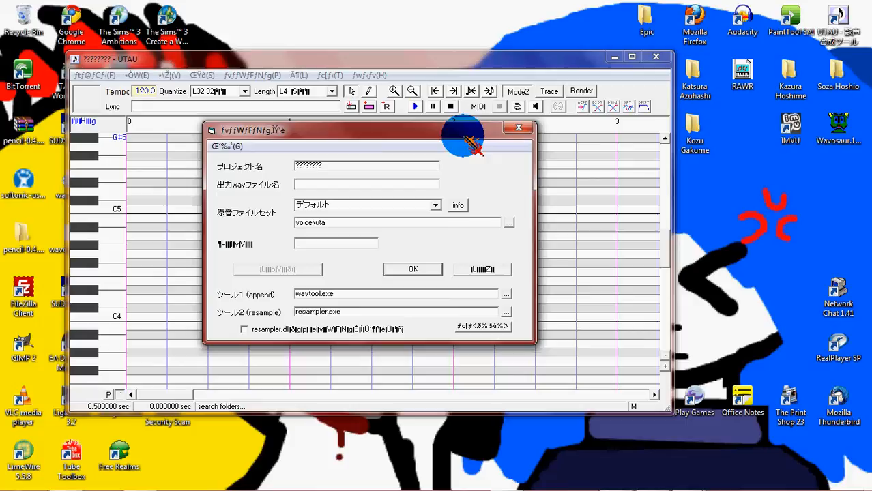
pyautogui.click(436, 205)
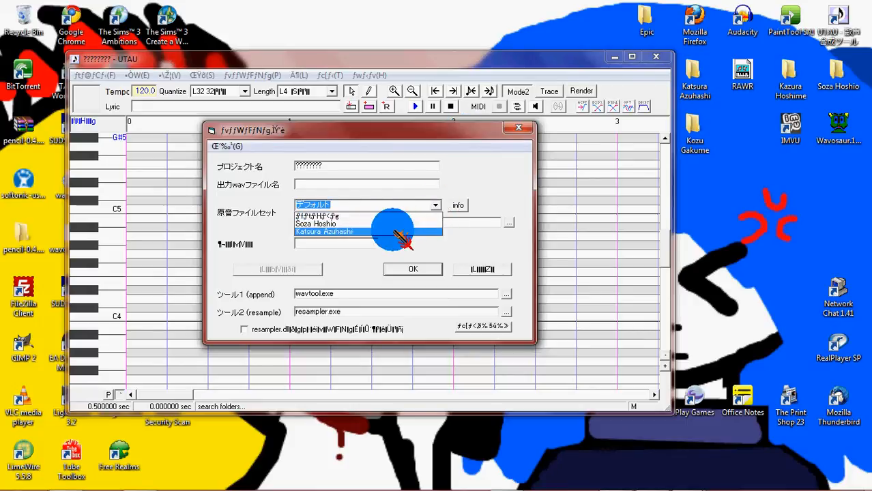
pyautogui.click(324, 231)
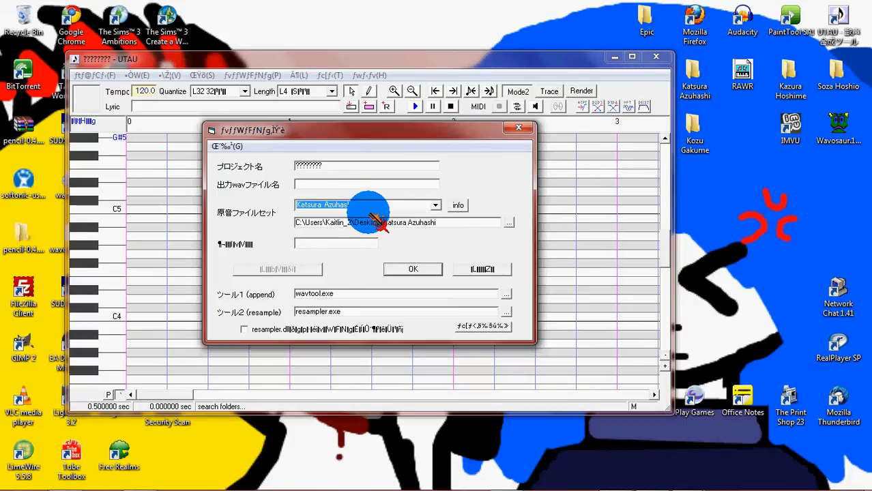
pyautogui.click(435, 205)
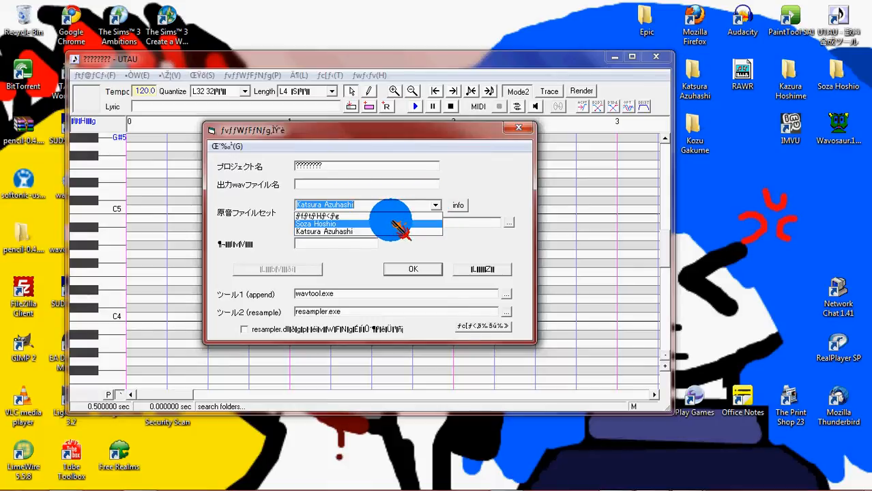
pyautogui.click(316, 224)
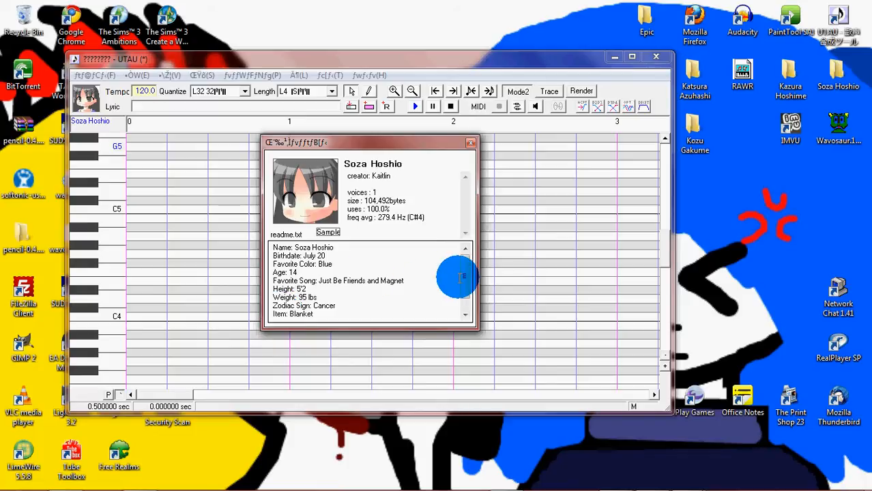
# Scroll through the Soza Hoshio readme, then minimize UTAU
pyautogui.scroll(-3)
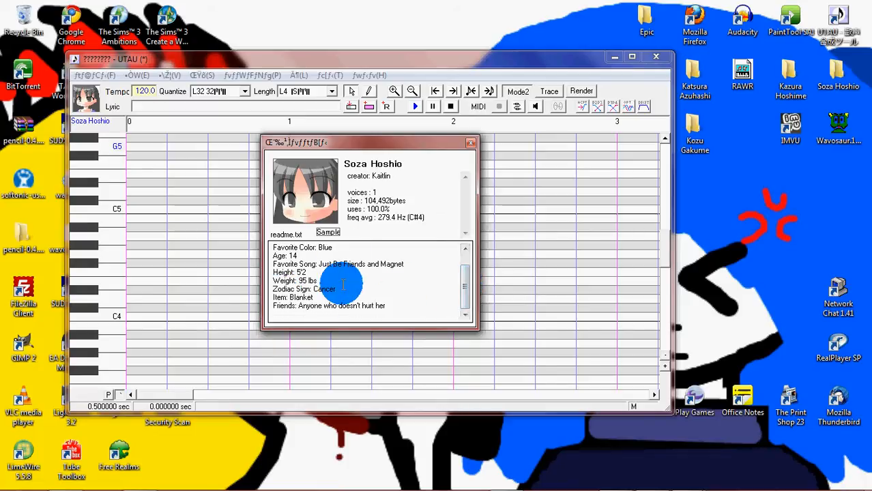
pyautogui.scroll(3)
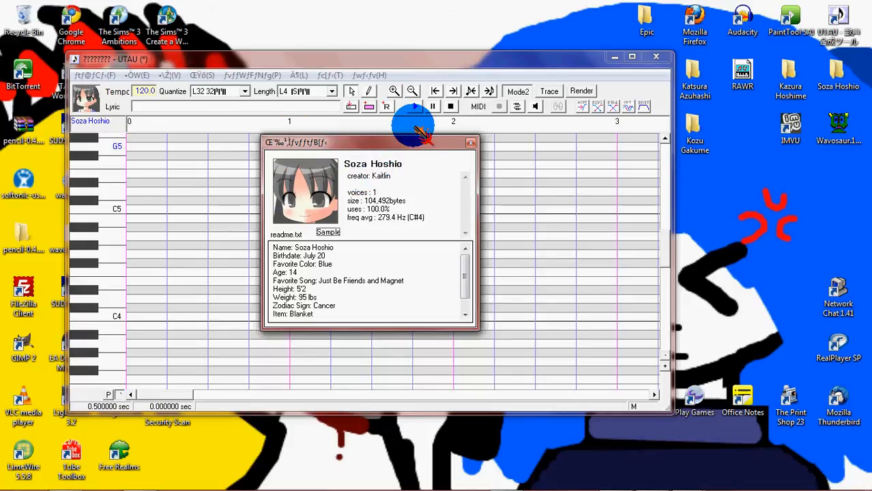
pyautogui.click(470, 142)
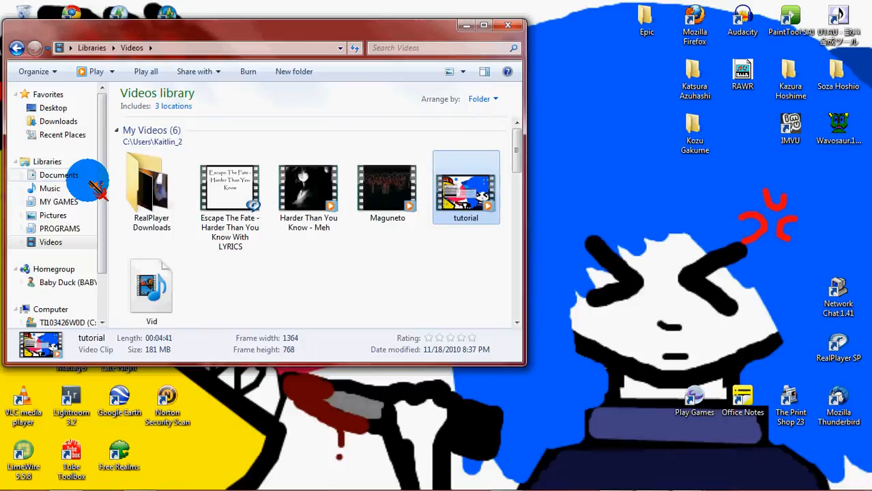
# Browse from Desktop into the Soza Hoshio folder and select character.txt
pyautogui.click(58, 120)
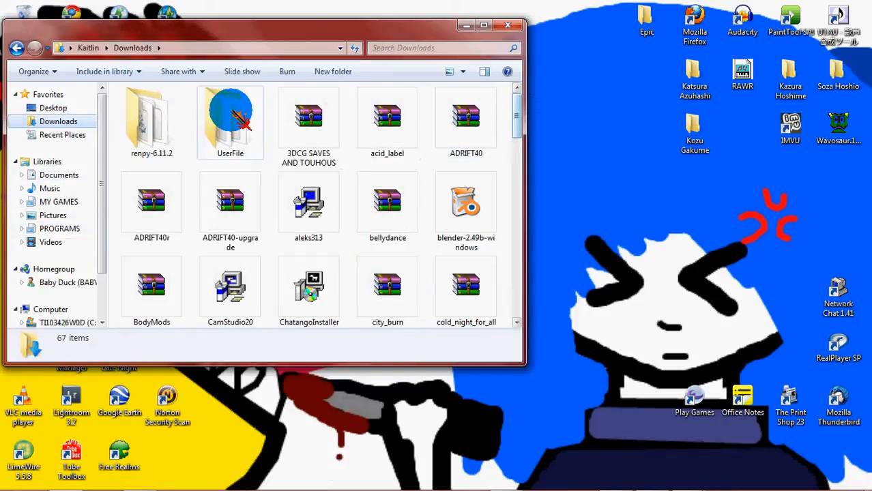
pyautogui.click(53, 108)
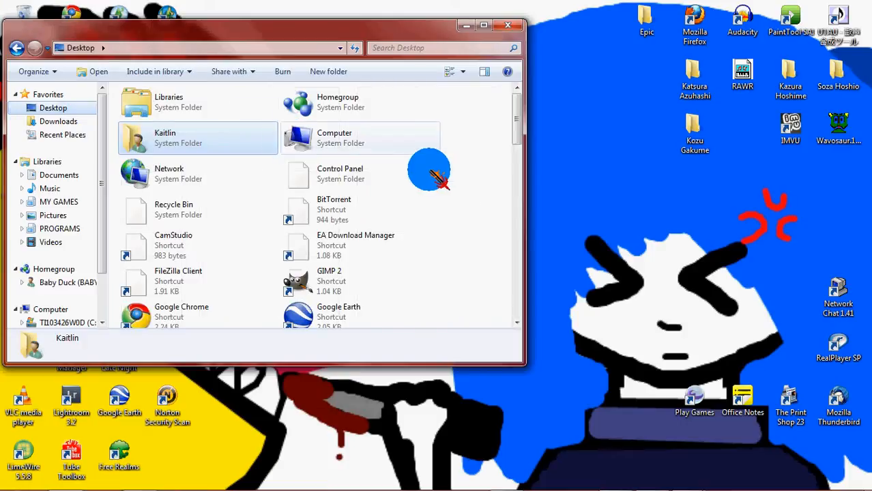
pyautogui.scroll(-3)
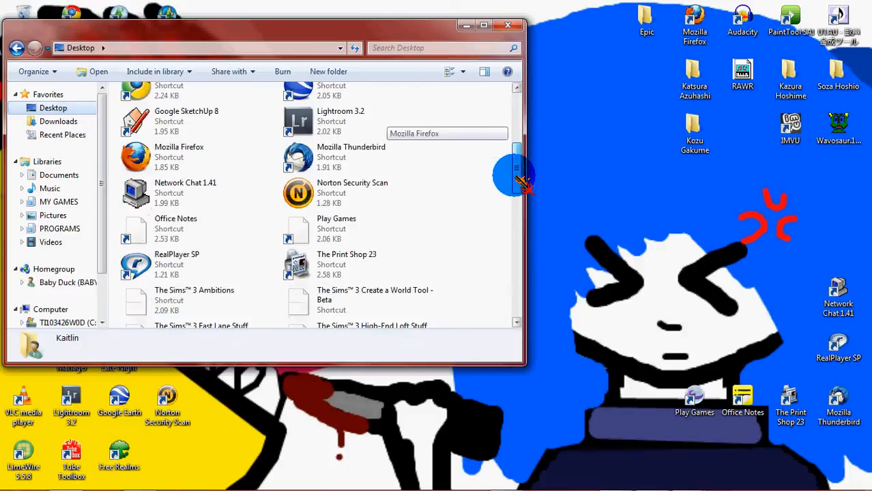
pyautogui.scroll(-3)
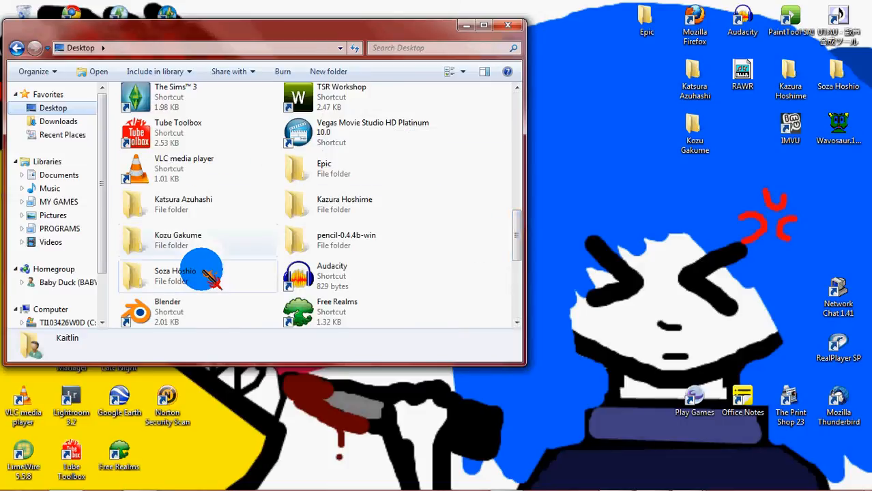
pyautogui.doubleClick(174, 276)
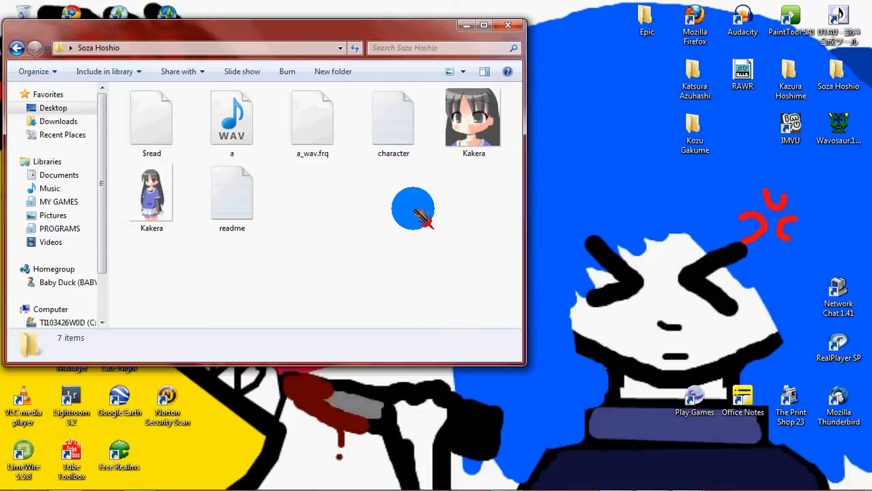
pyautogui.click(393, 120)
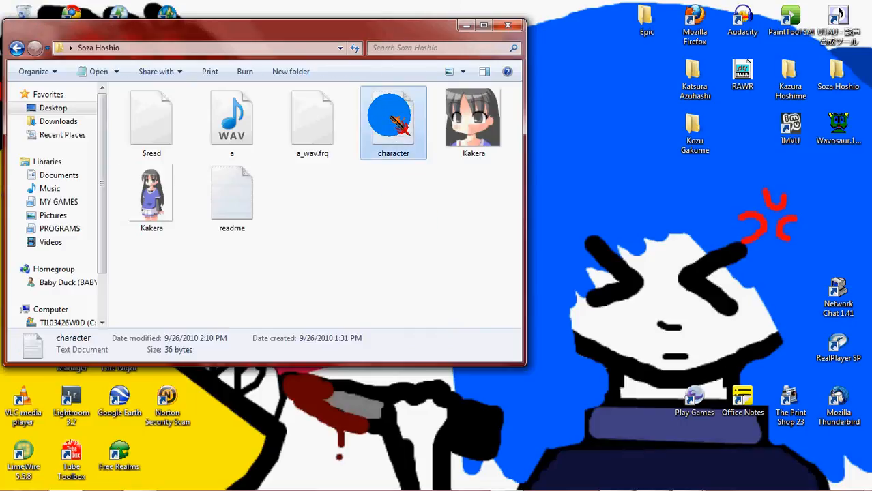
# Open character.txt in Notepad and move its window lower on screen
pyautogui.doubleClick(394, 120)
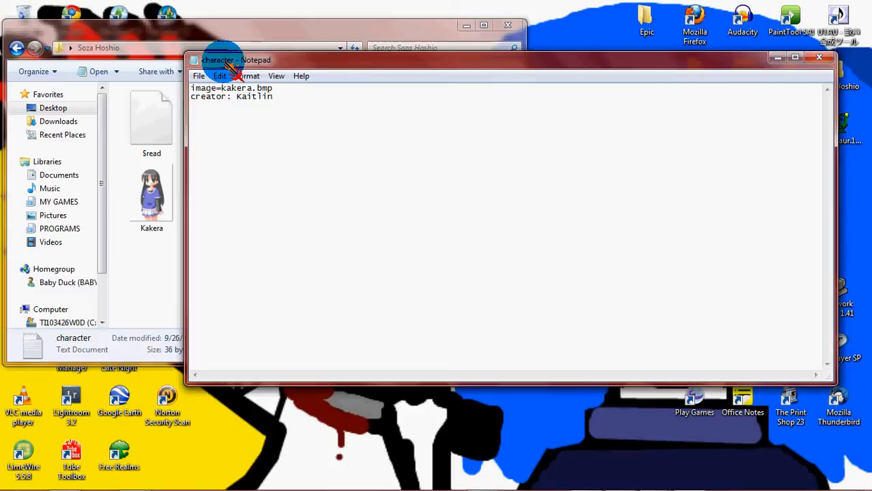
pyautogui.moveTo(235, 60); pyautogui.dragTo(294, 130)
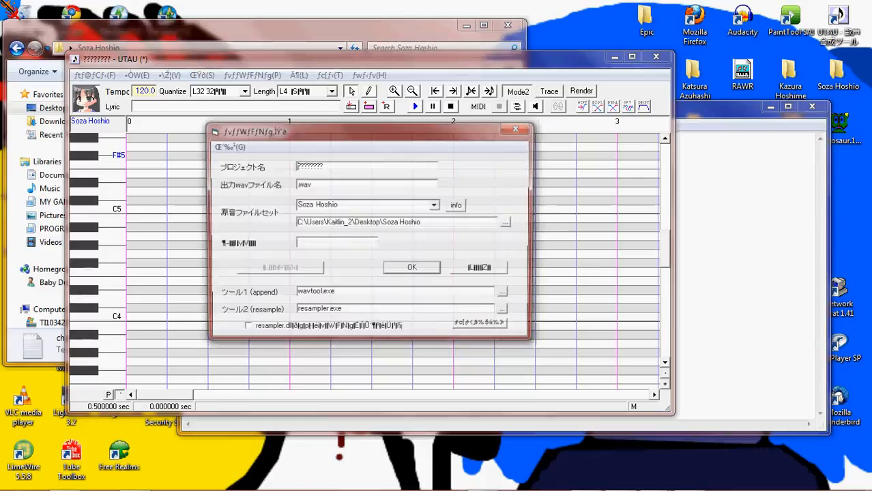
# Close UTAU's project settings, bringing the Soza Hoshio folder forward
pyautogui.click(411, 266)
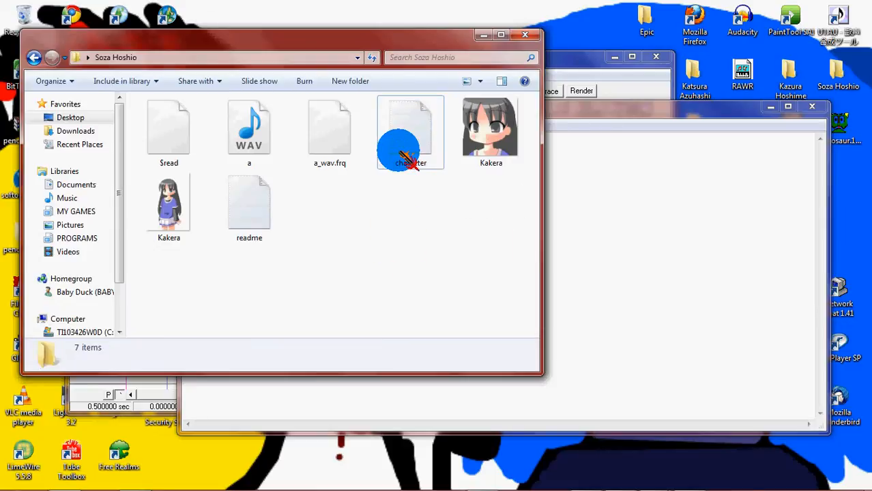
pyautogui.doubleClick(410, 133)
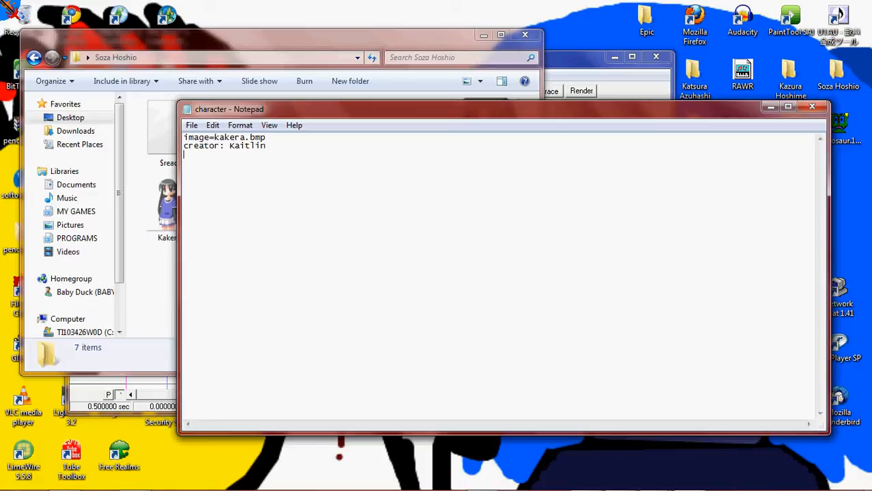
pyautogui.write('emal')
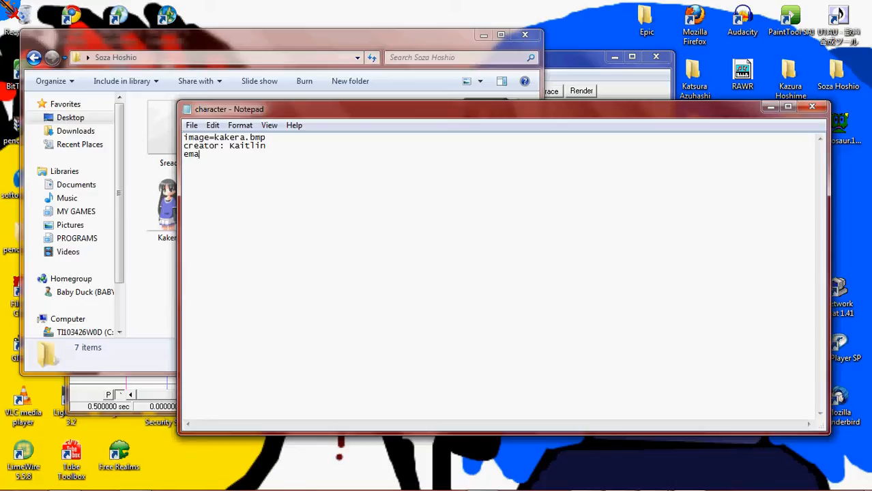
pyautogui.write('il')
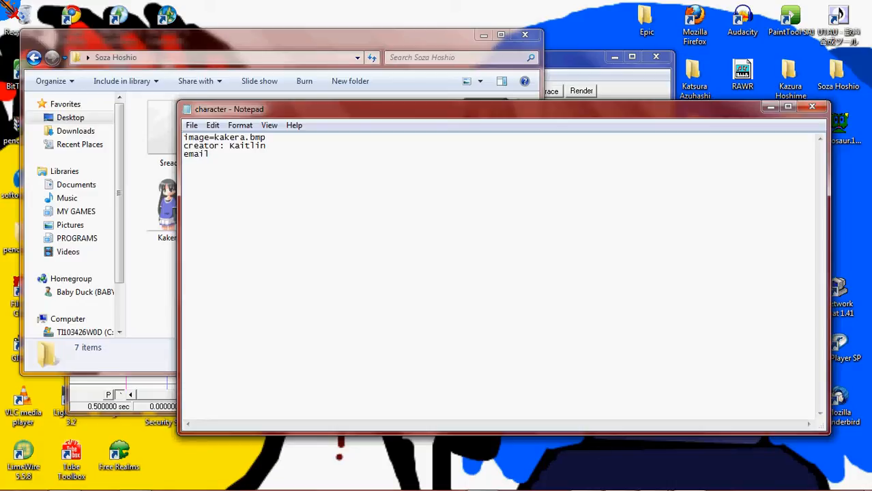
pyautogui.write(':')
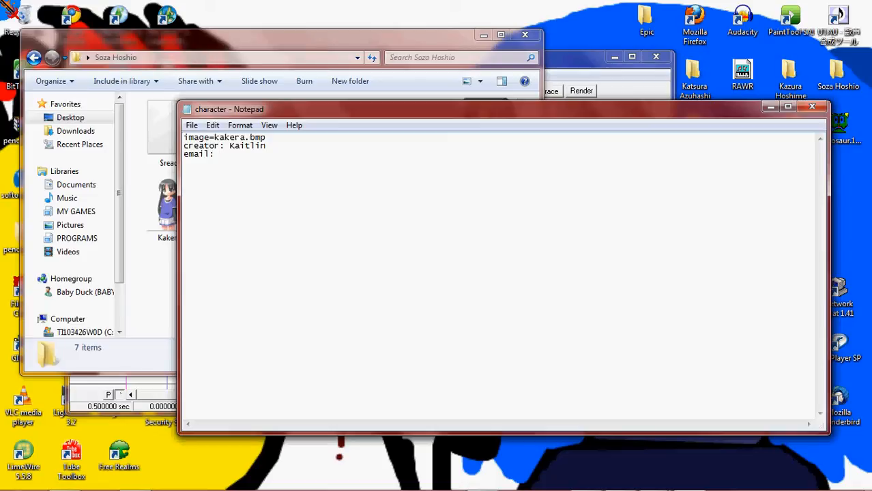
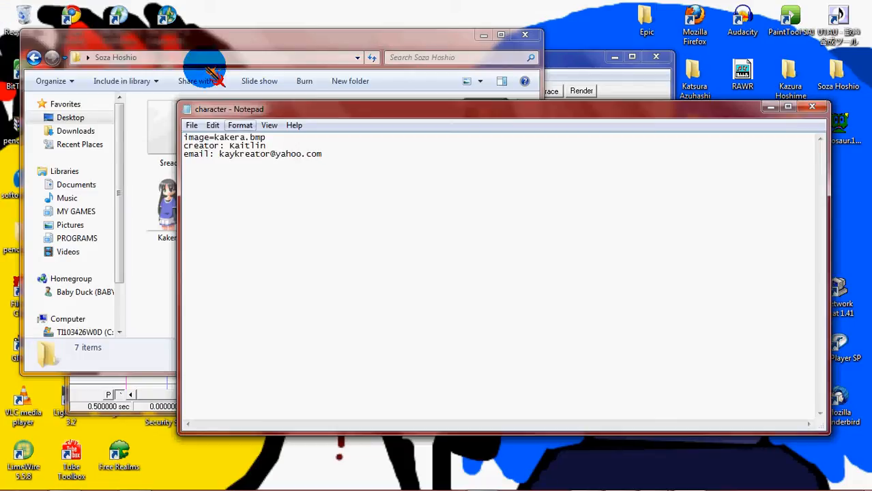
pyautogui.click(322, 154)
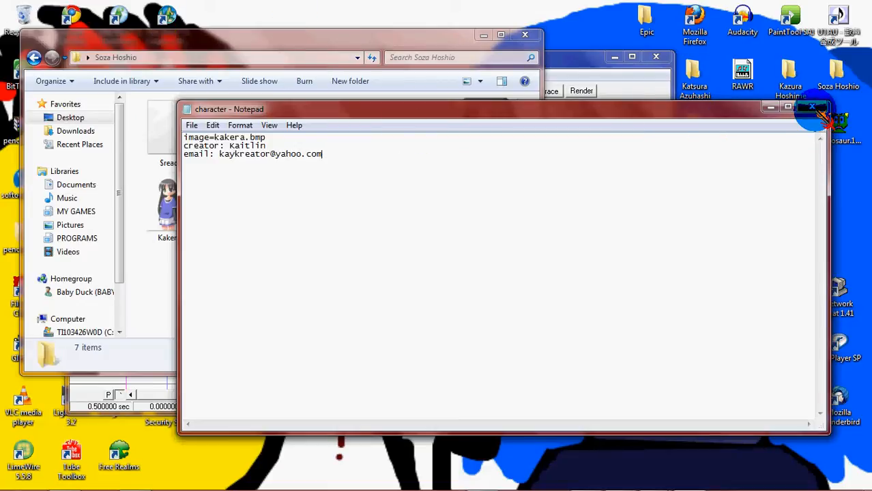
pyautogui.click(813, 107)
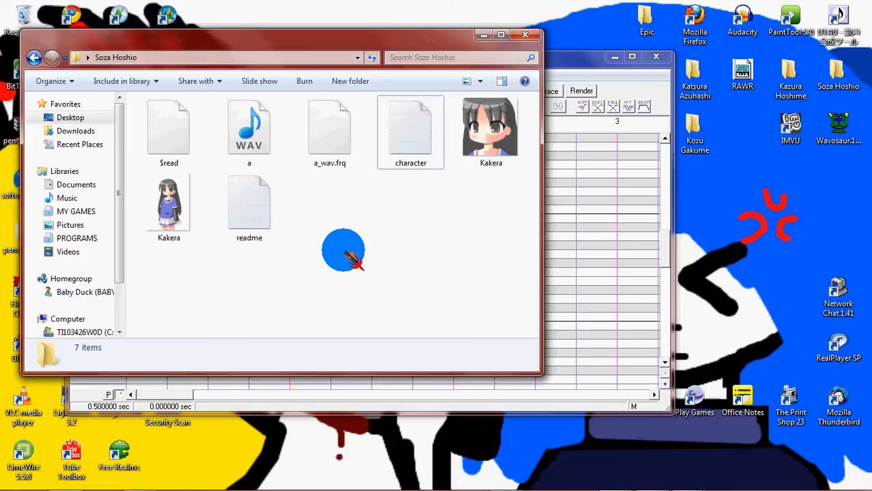
# Select the full-body Kakera PNG and open it in Photoshop
pyautogui.click(168, 205)
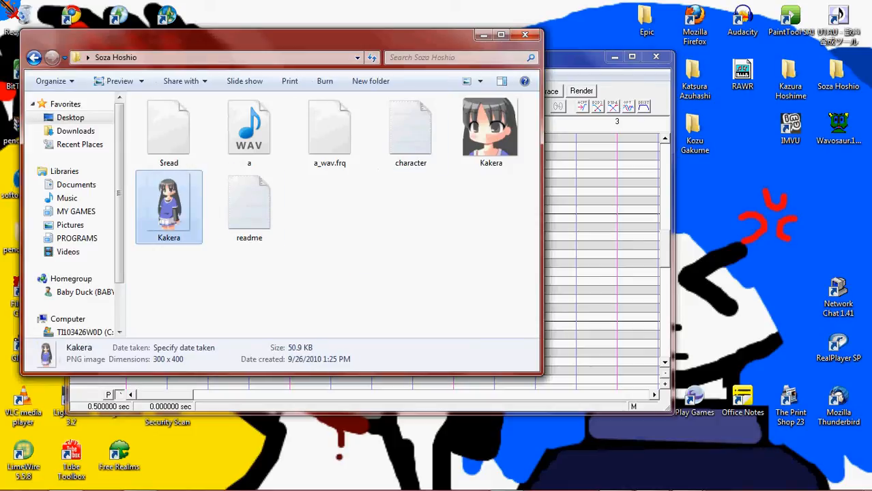
pyautogui.doubleClick(169, 207)
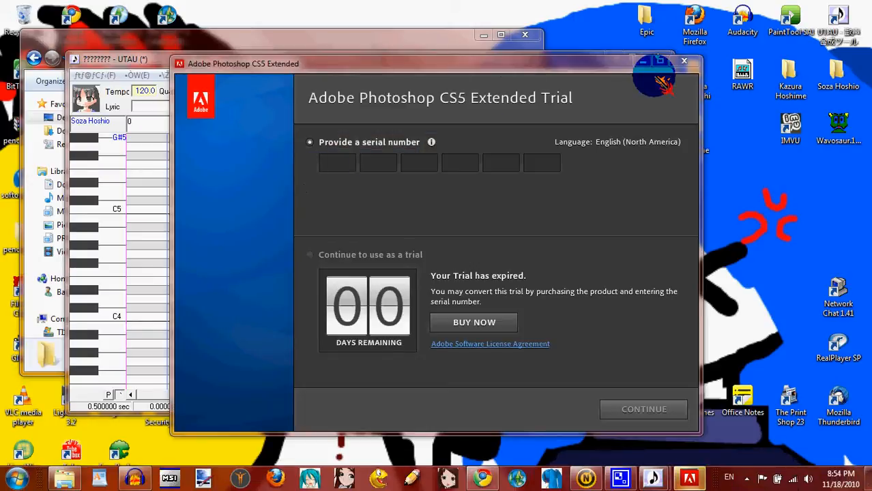
# Close Photoshop CS5's expired-trial notice
pyautogui.click(684, 61)
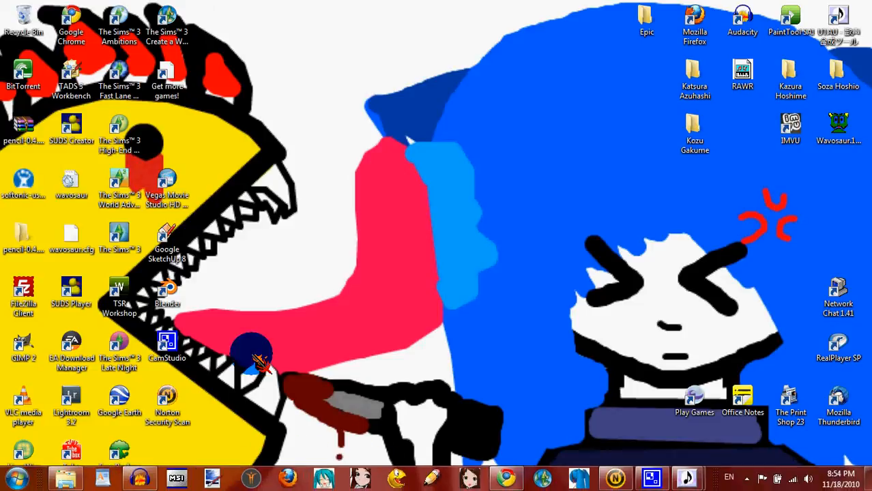
pyautogui.click(18, 478)
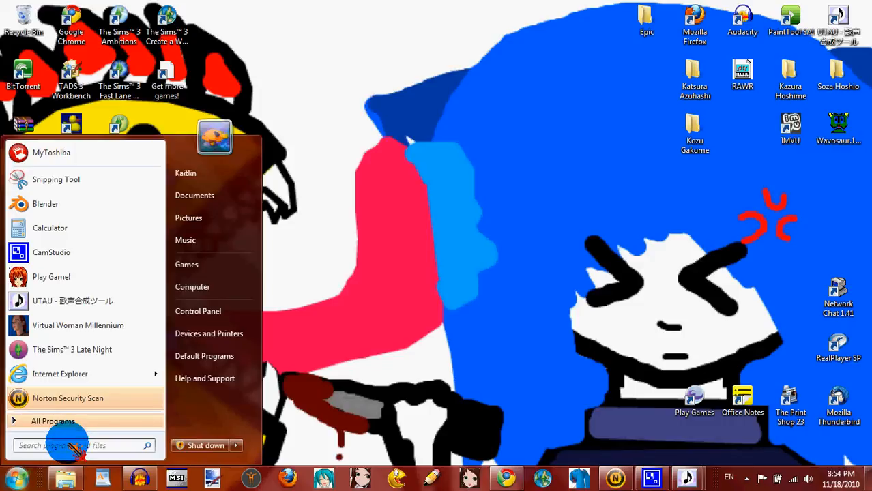
pyautogui.write('ch')
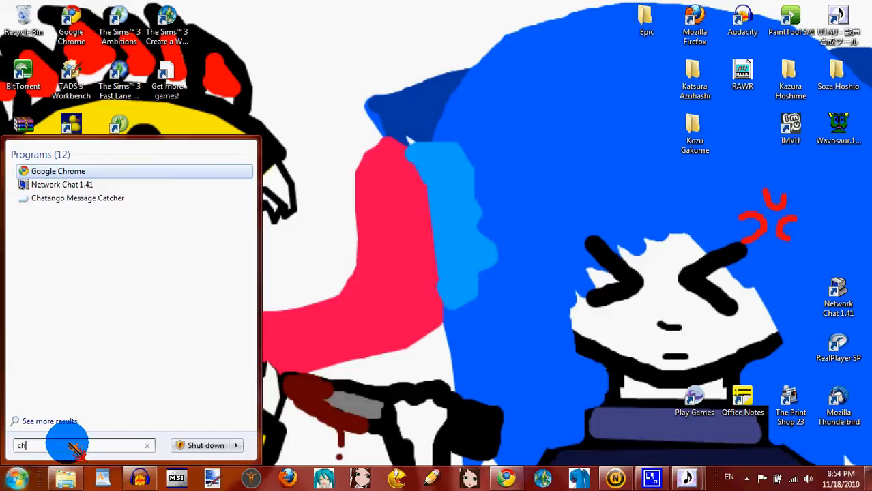
pyautogui.write('a')
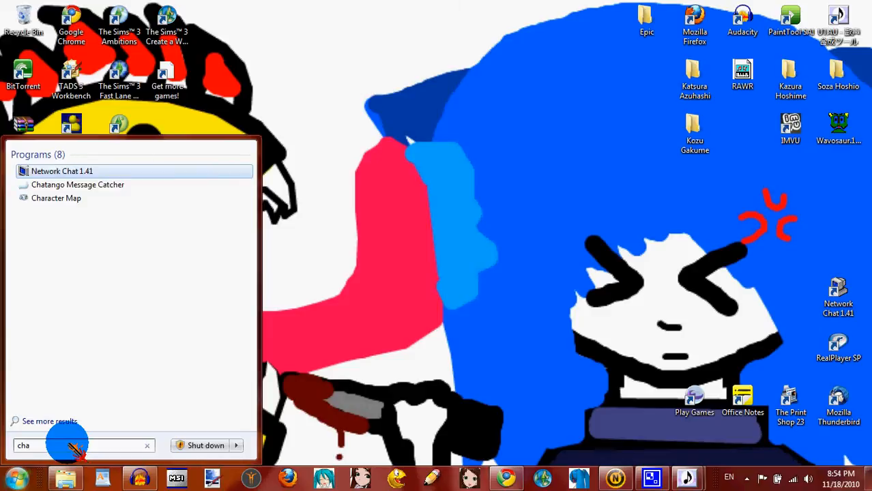
pyautogui.press('backspace')
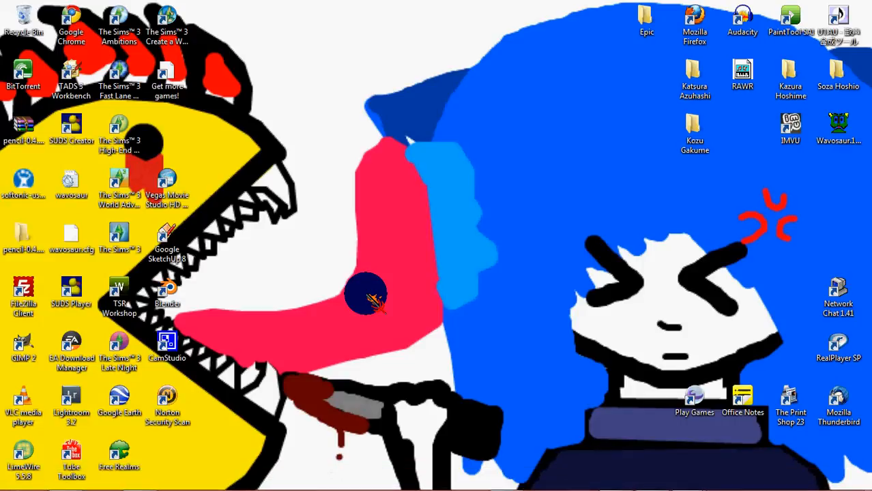
pyautogui.moveTo(563, 204)
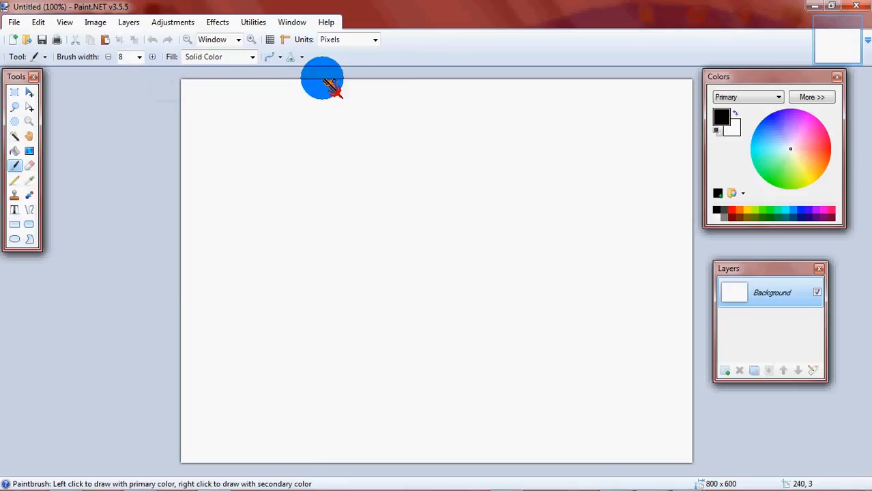
# Set brush width to 17 and sketch the face, bangs and spiky hair outline
pyautogui.click(152, 57)
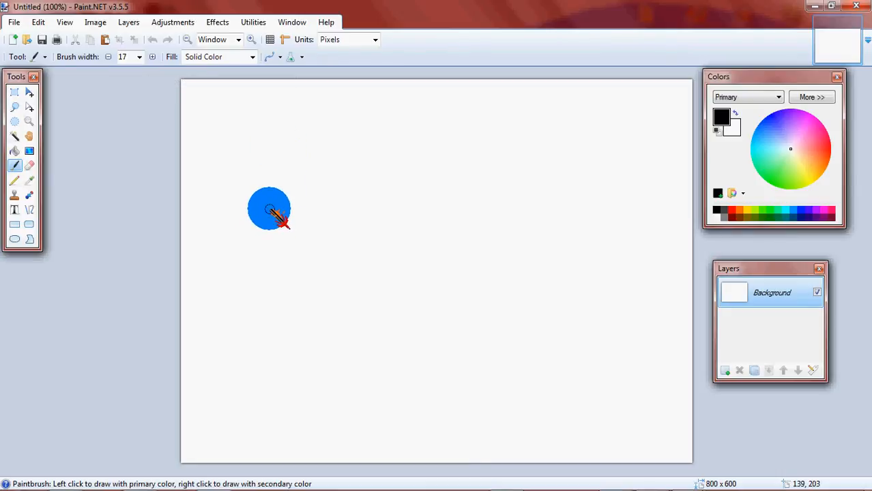
pyautogui.moveTo(269, 208); pyautogui.dragTo(433, 283)
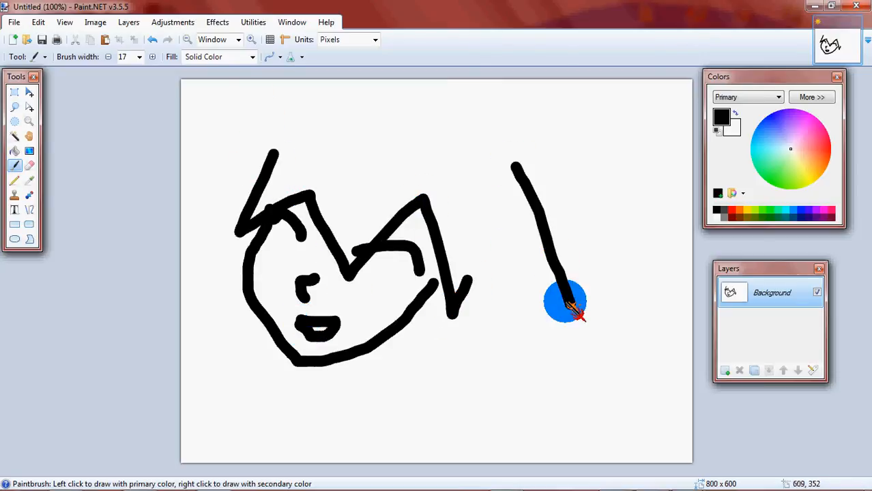
pyautogui.moveTo(566, 303); pyautogui.dragTo(232, 123)
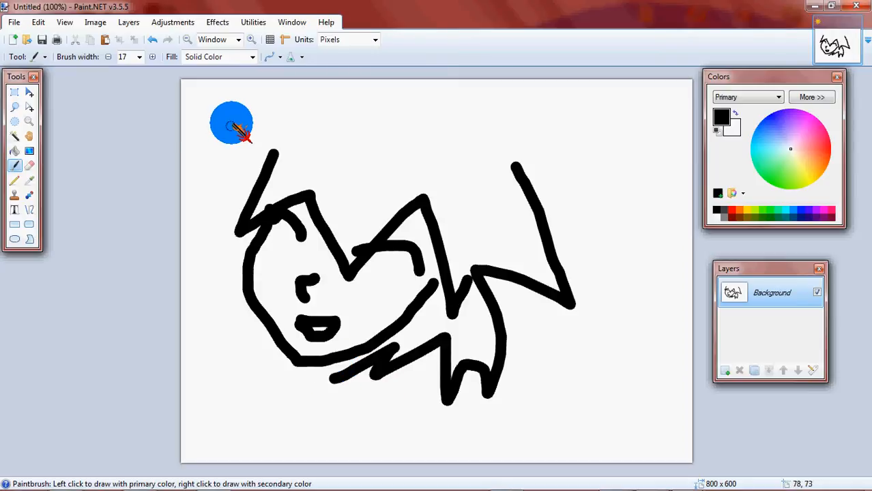
pyautogui.moveTo(230, 122); pyautogui.dragTo(262, 140)
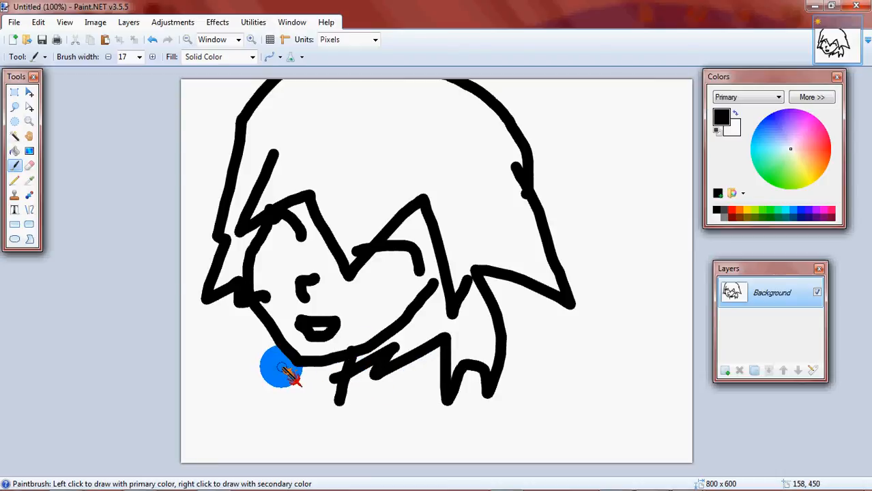
# Draw the shoulders and body below the chin, then add a bow in the hair
pyautogui.moveTo(280, 365); pyautogui.dragTo(393, 406)
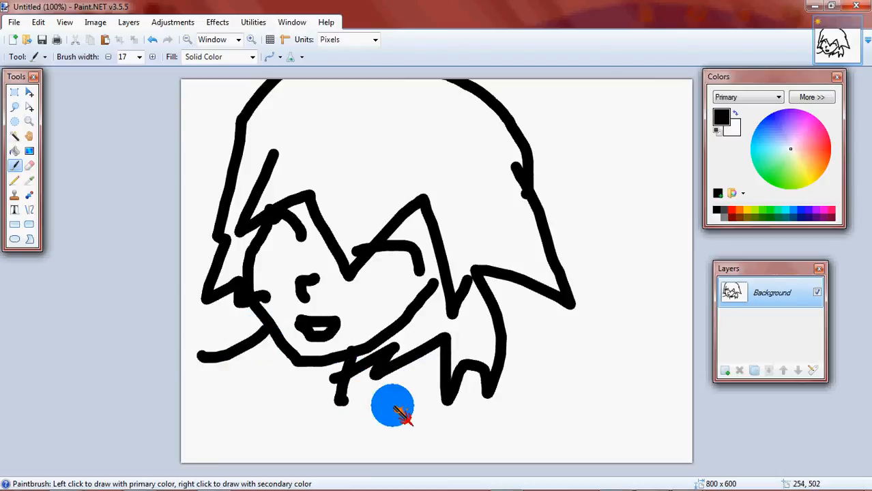
pyautogui.moveTo(392, 406); pyautogui.dragTo(205, 360)
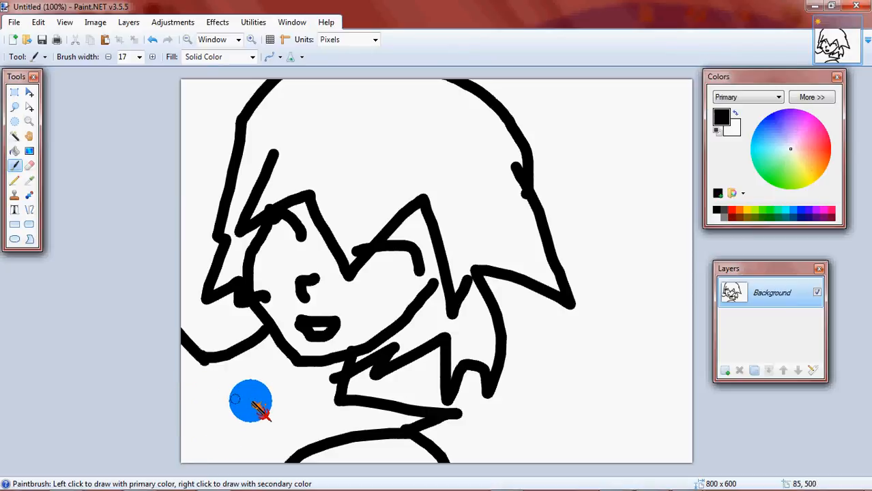
pyautogui.moveTo(250, 401); pyautogui.dragTo(395, 424)
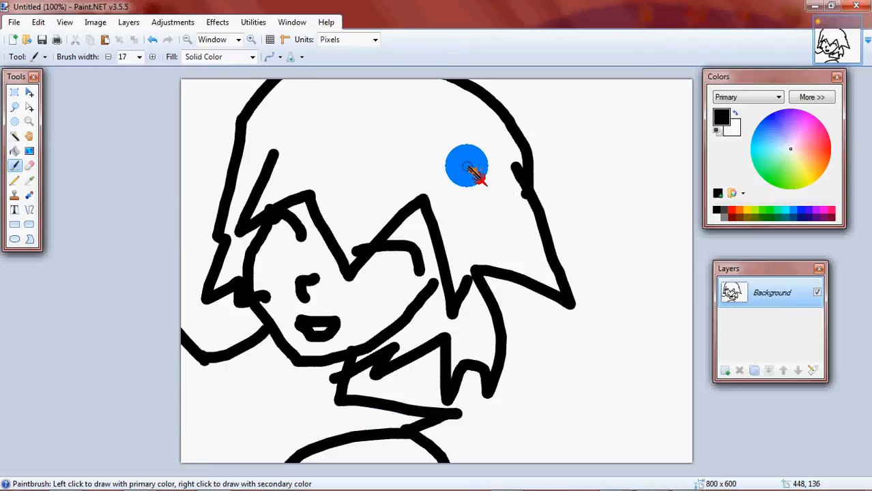
pyautogui.moveTo(467, 168); pyautogui.dragTo(443, 147)
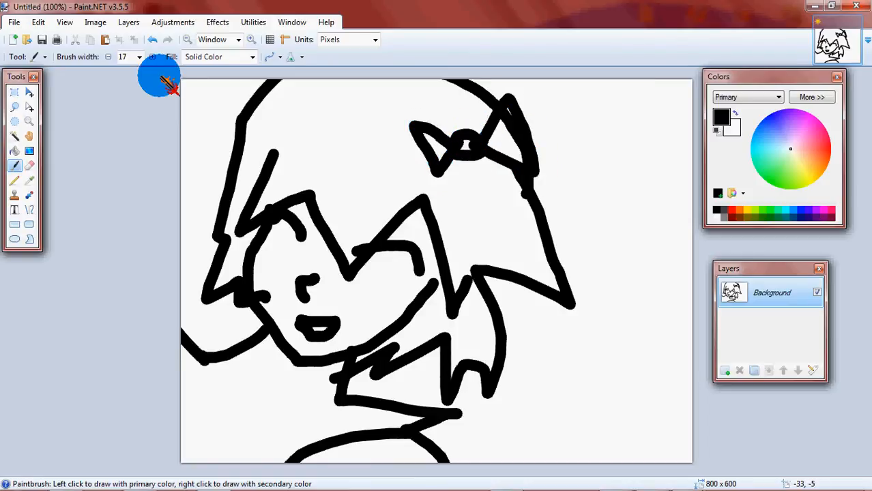
pyautogui.moveTo(219, 358)
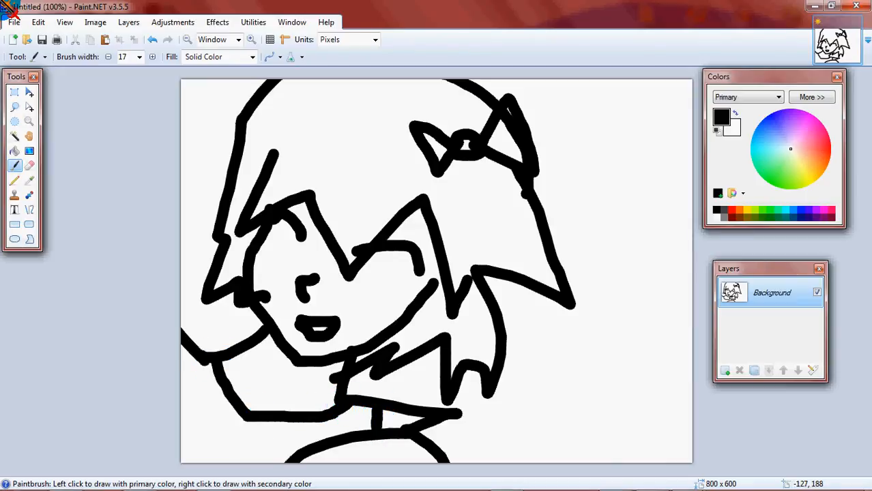
pyautogui.click(484, 345)
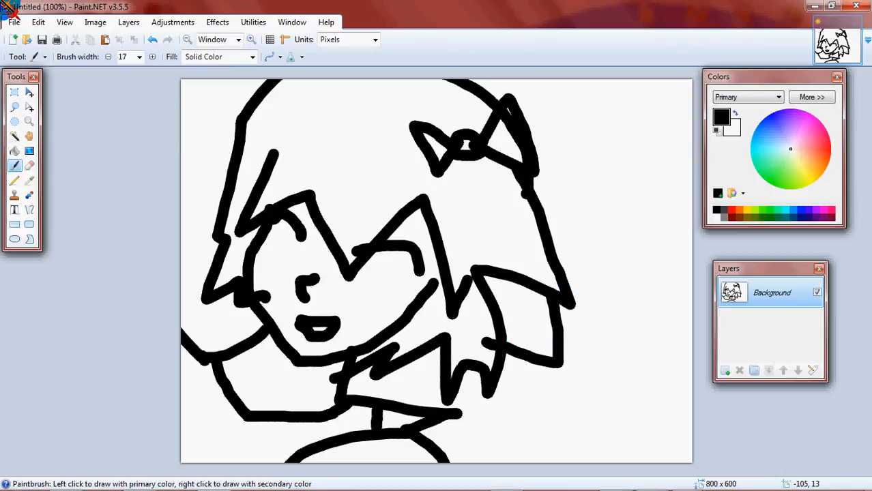
pyautogui.click(13, 22)
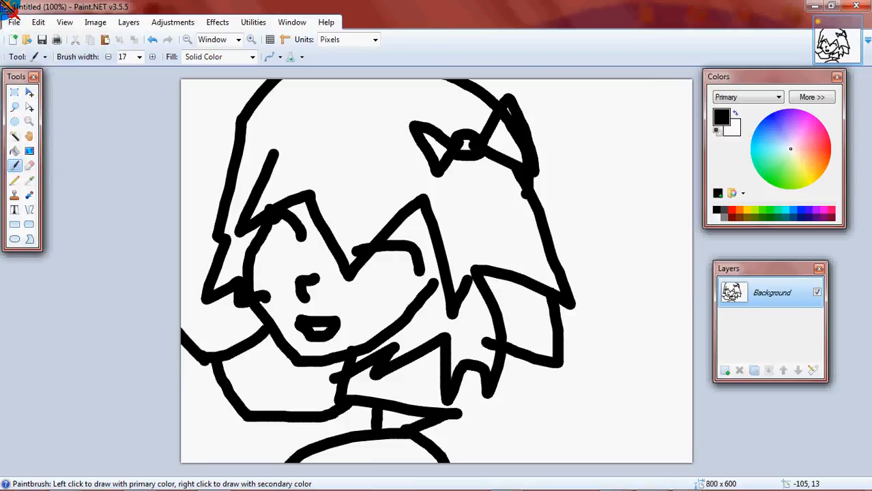
pyautogui.click(13, 22)
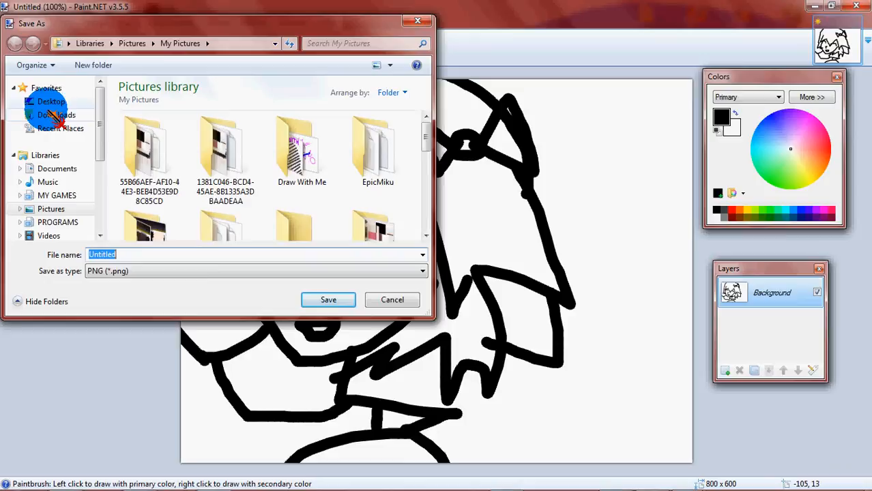
pyautogui.click(51, 101)
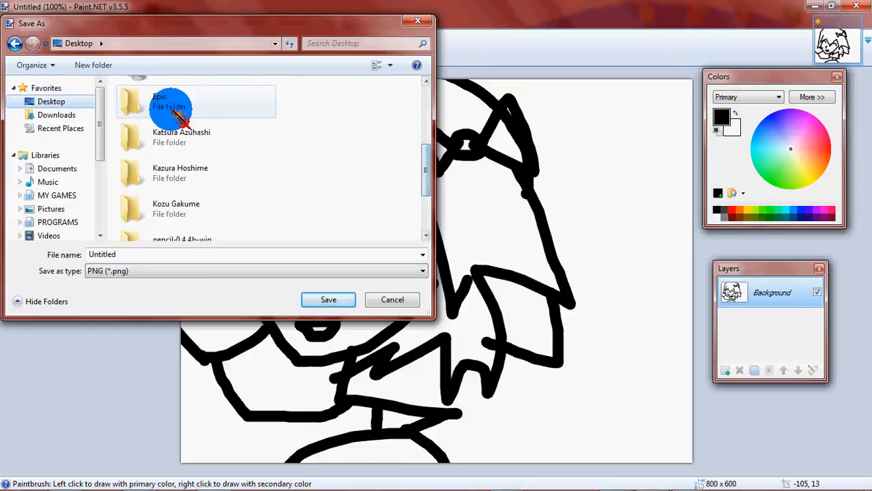
pyautogui.doubleClick(180, 136)
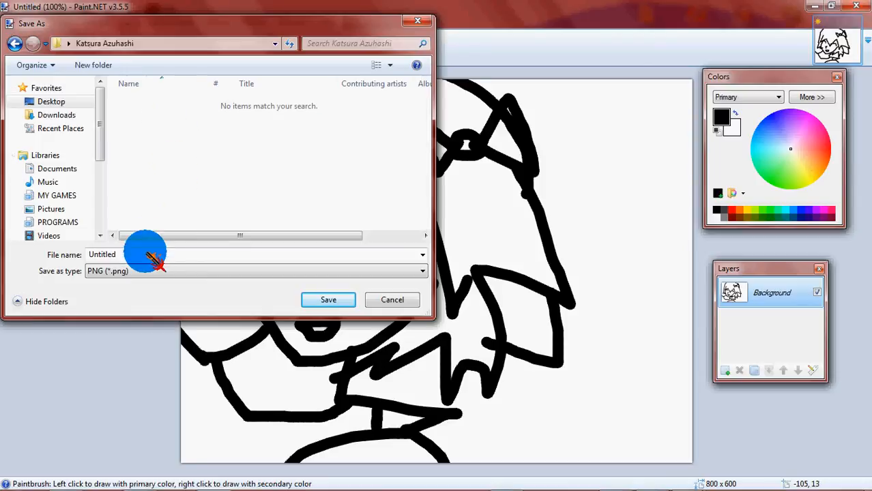
pyautogui.tripleClick(256, 255)
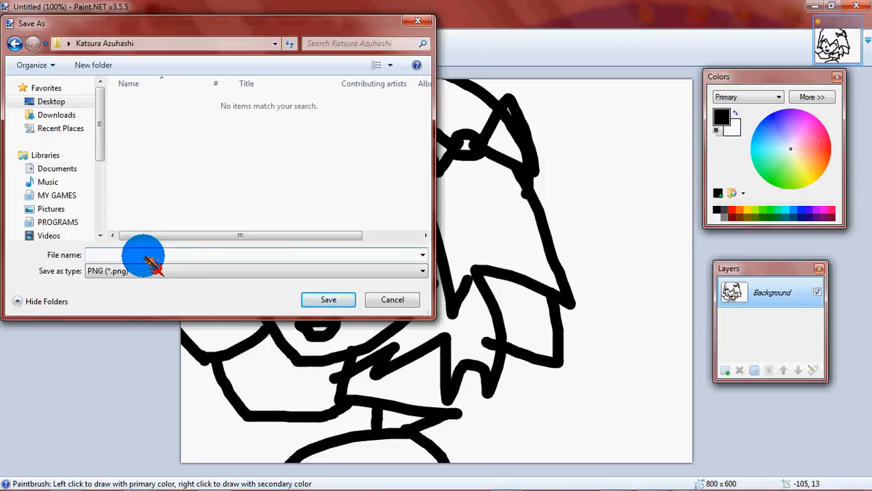
pyautogui.write('kats')
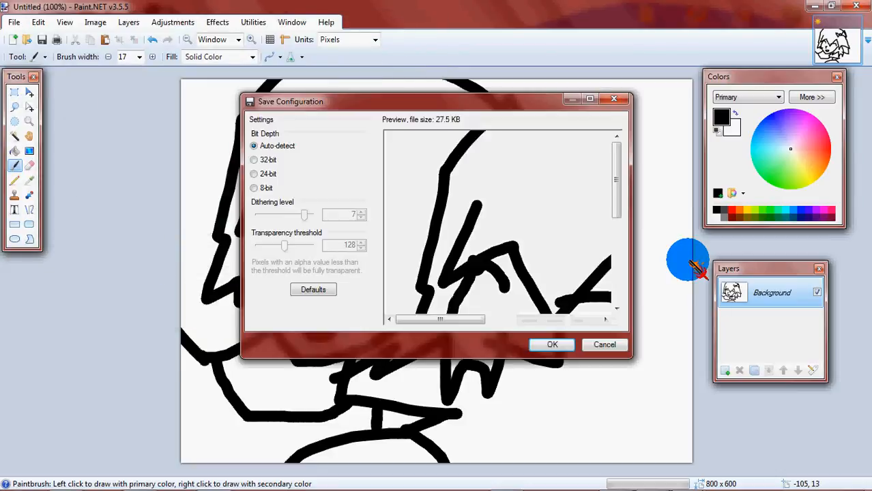
pyautogui.click(552, 345)
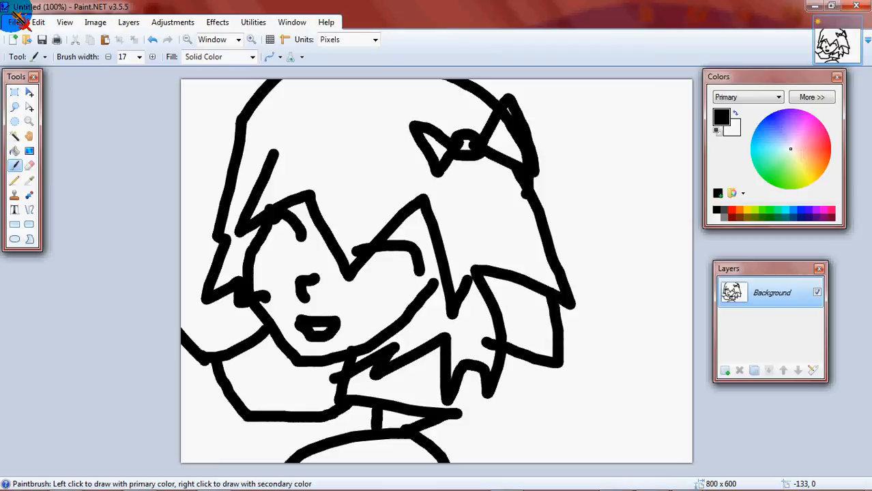
# Save the drawing as katsu.bmp in the Katsura Azuhashi folder, accepting the BMP settings
pyautogui.click(13, 22)
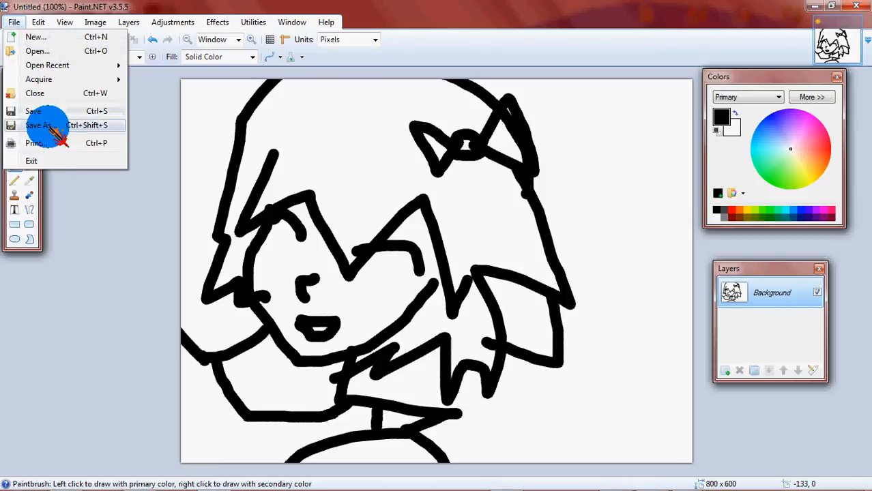
pyautogui.click(39, 124)
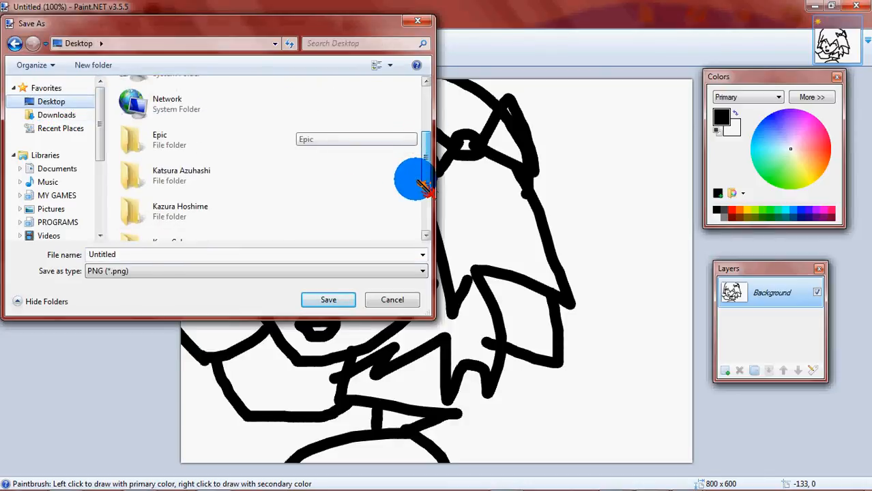
pyautogui.doubleClick(180, 175)
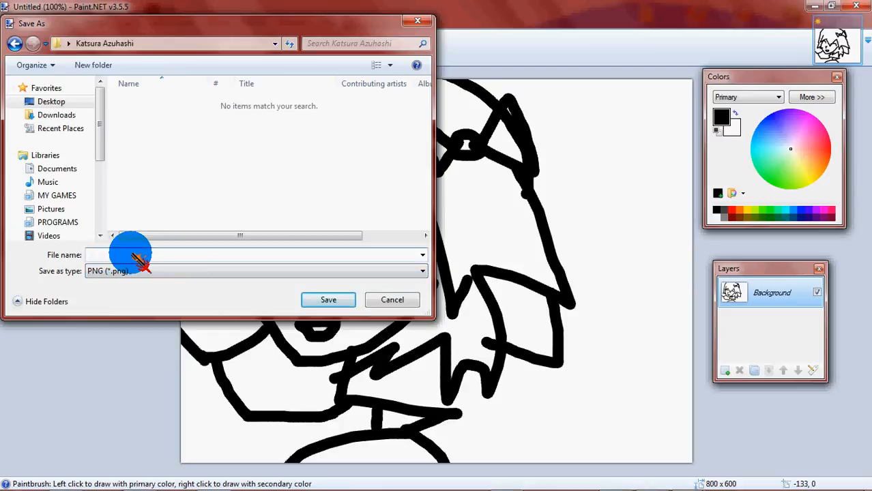
pyautogui.write('katsu')
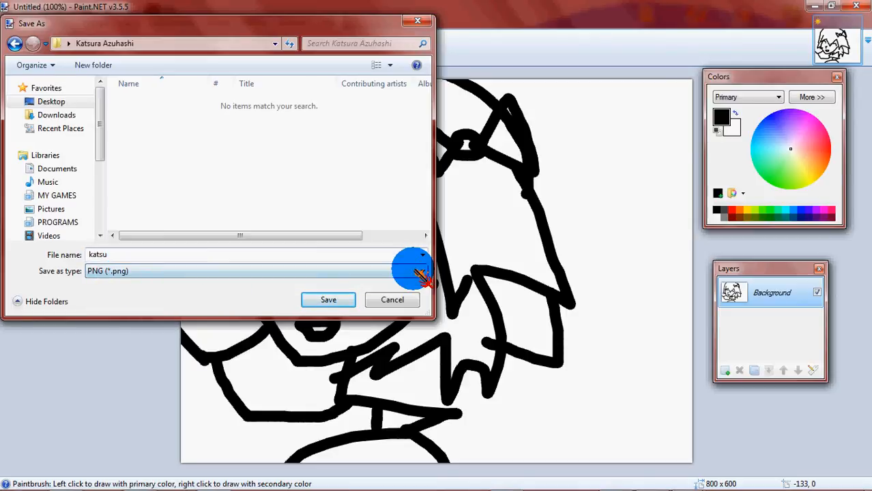
pyautogui.click(417, 271)
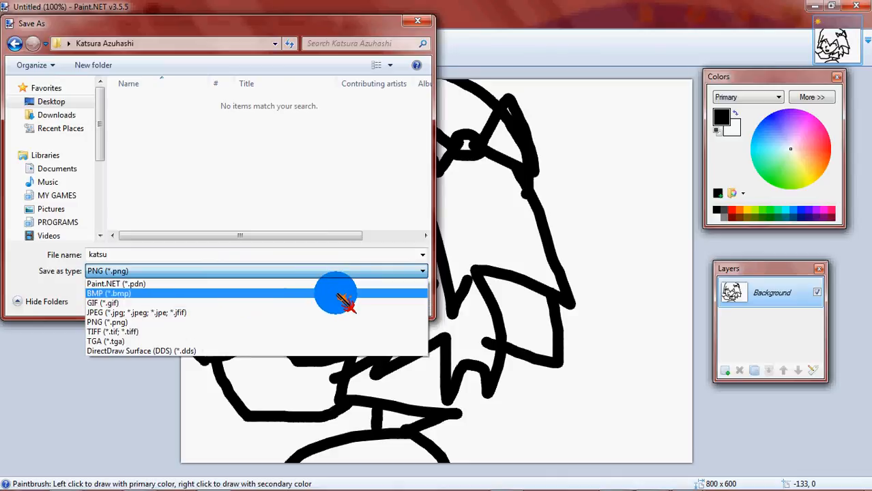
pyautogui.click(108, 294)
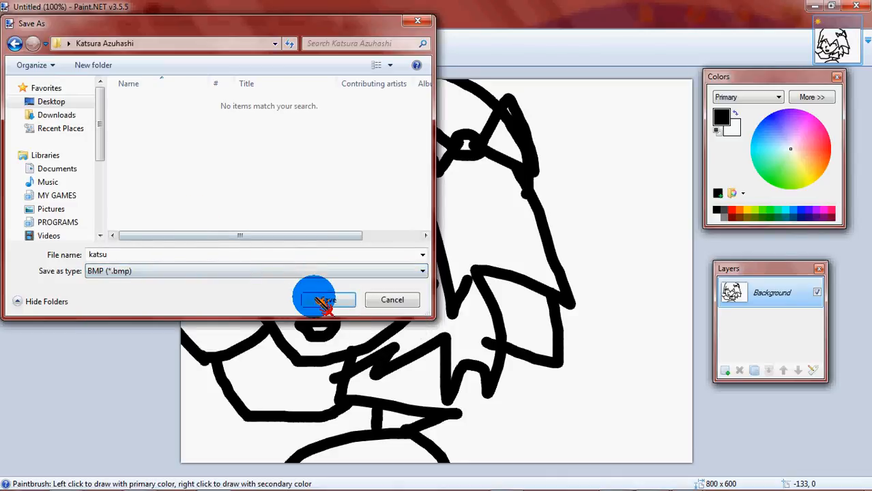
pyautogui.click(326, 299)
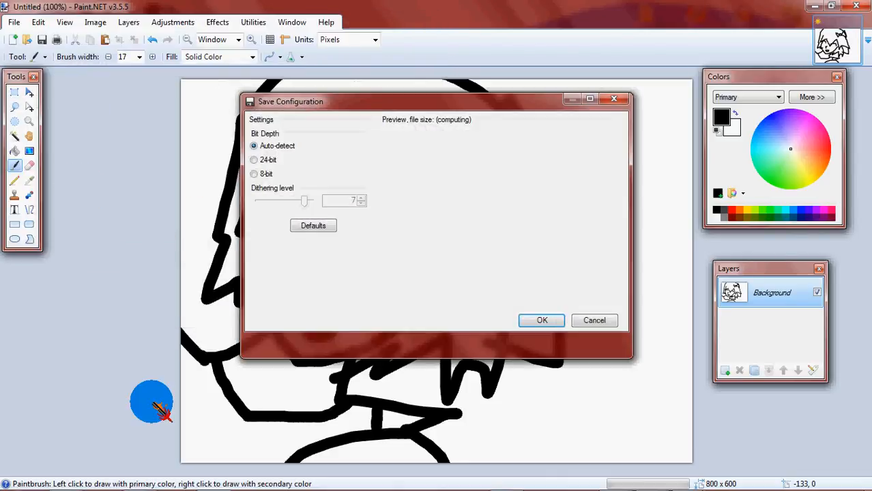
pyautogui.click(541, 321)
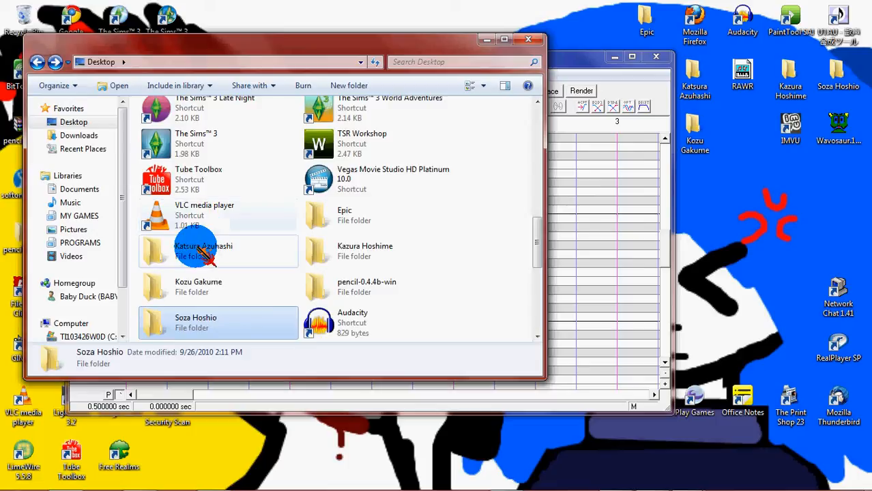
# Create an empty text document named 'character' inside the Katsura Azuhashi folder
pyautogui.doubleClick(203, 251)
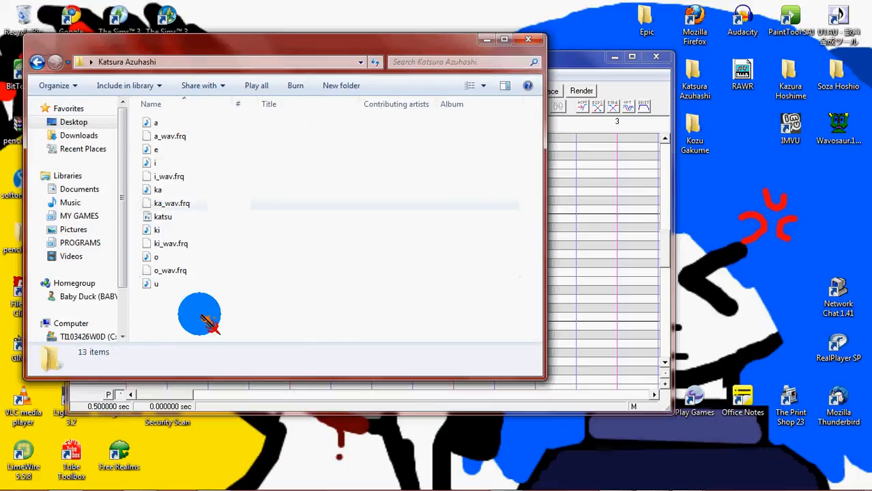
pyautogui.click(163, 216)
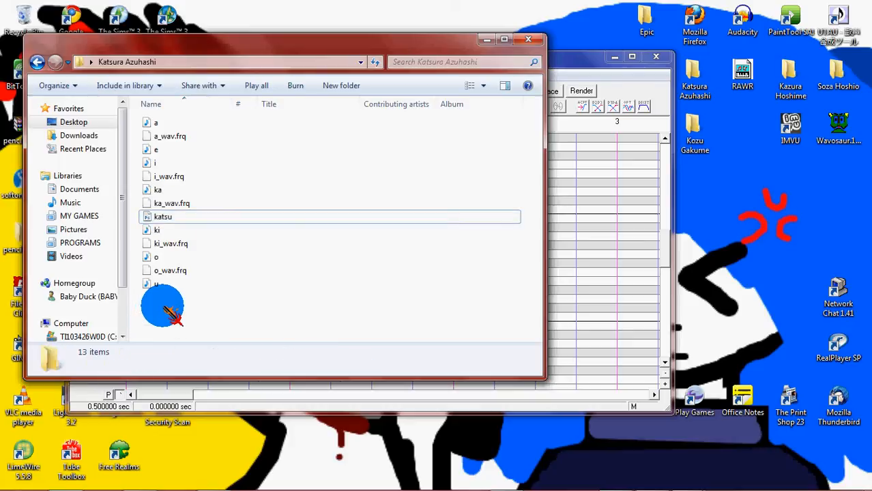
pyautogui.rightClick(162, 307)
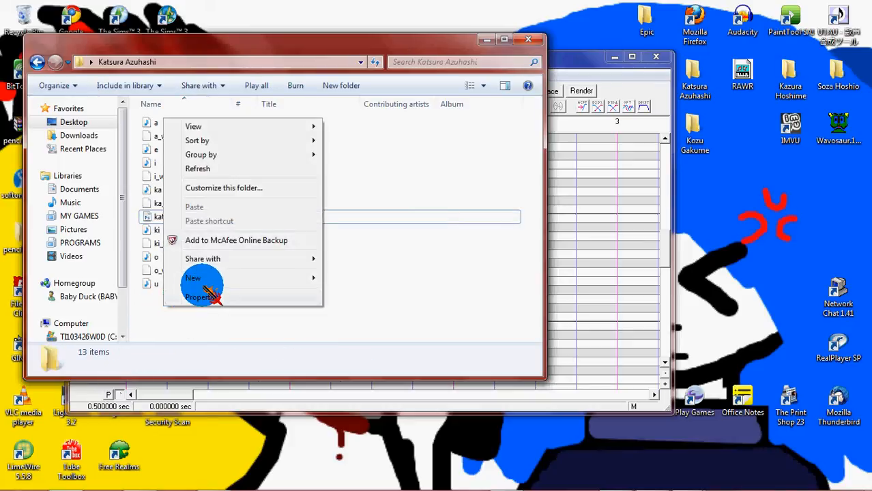
pyautogui.moveTo(225, 277)
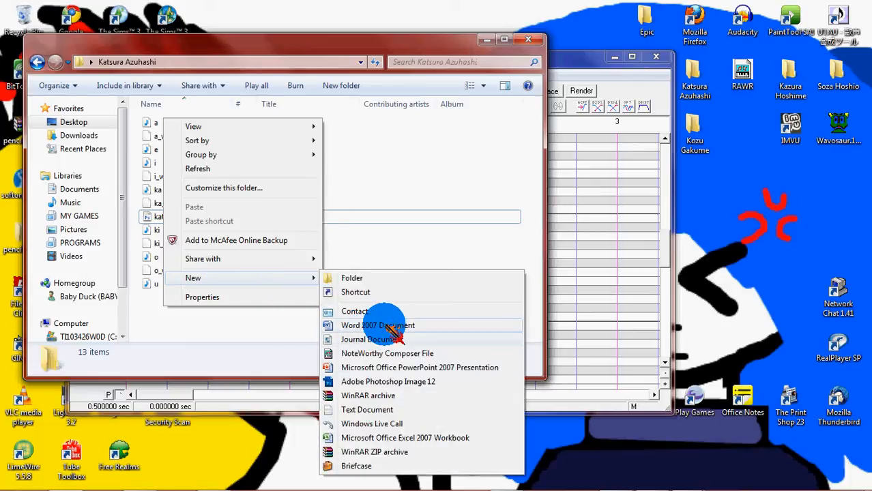
pyautogui.click(367, 409)
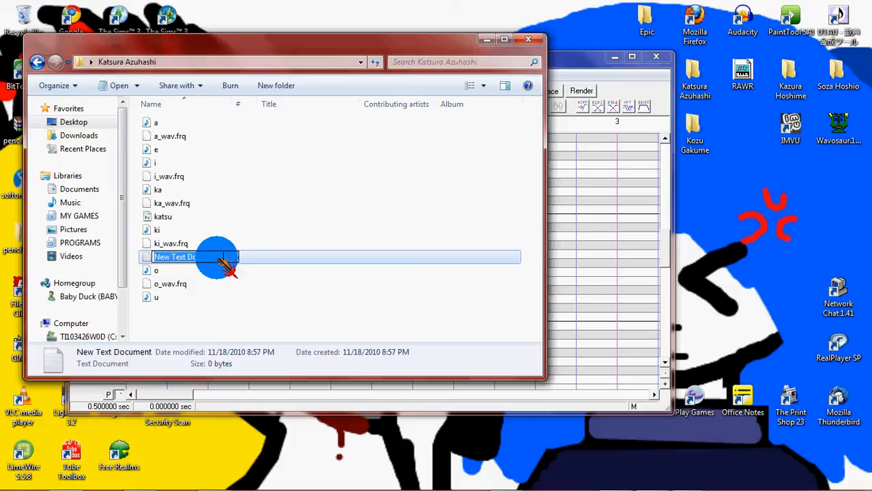
pyautogui.write('cha')
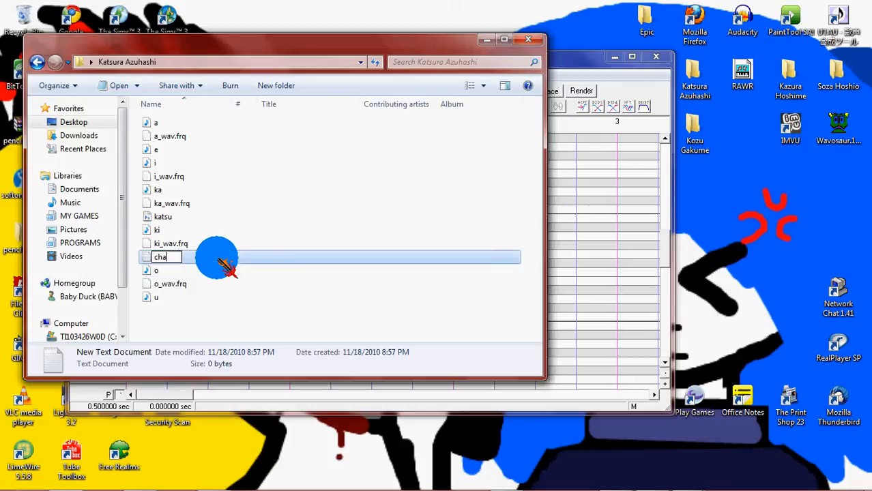
pyautogui.write('racter')
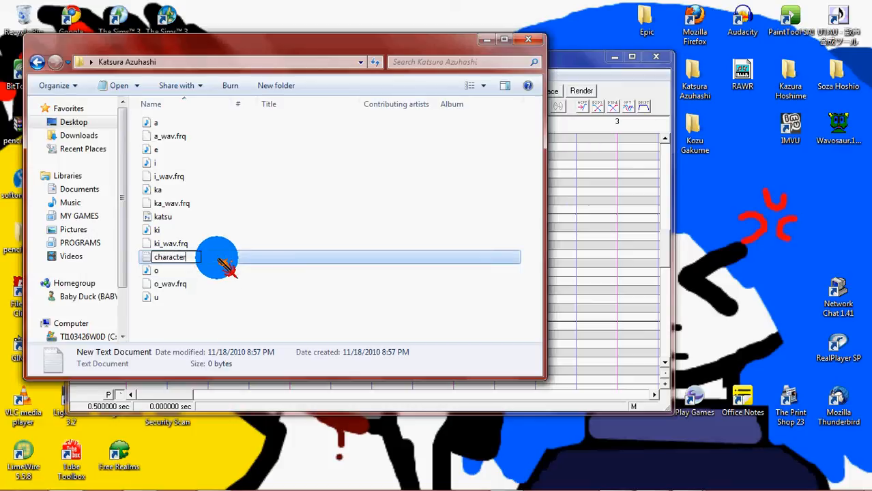
pyautogui.press('Return')
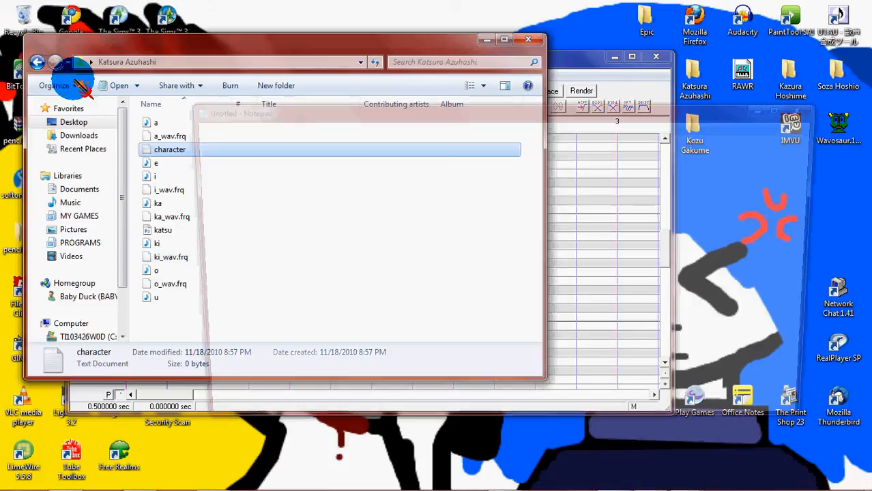
# Open Soza Hoshio's character.txt as a reference example
pyautogui.doubleClick(169, 149)
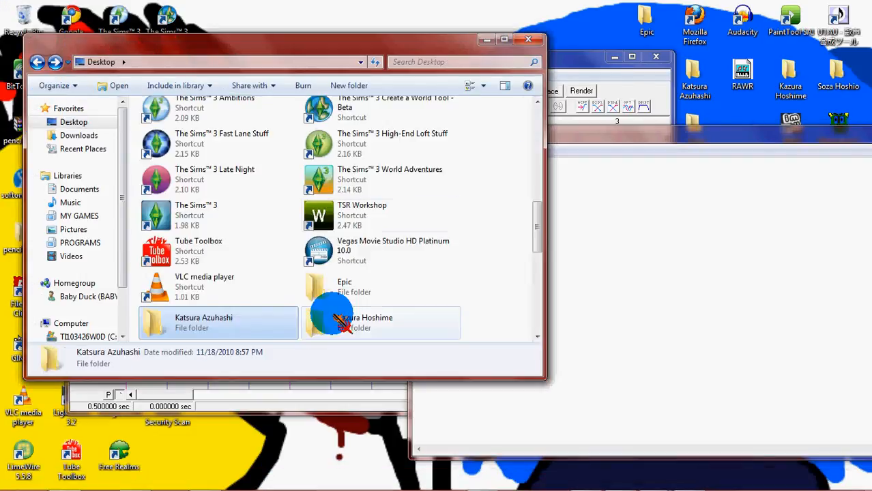
pyautogui.scroll(-3)
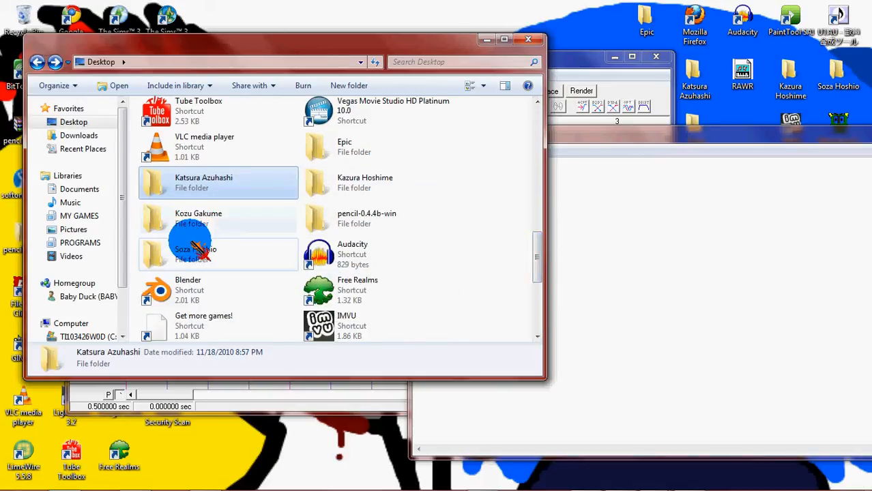
pyautogui.doubleClick(195, 254)
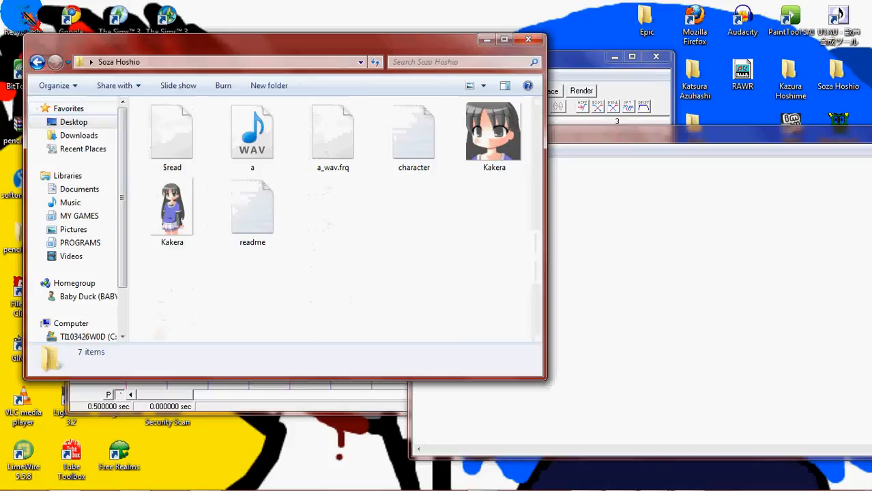
pyautogui.click(413, 137)
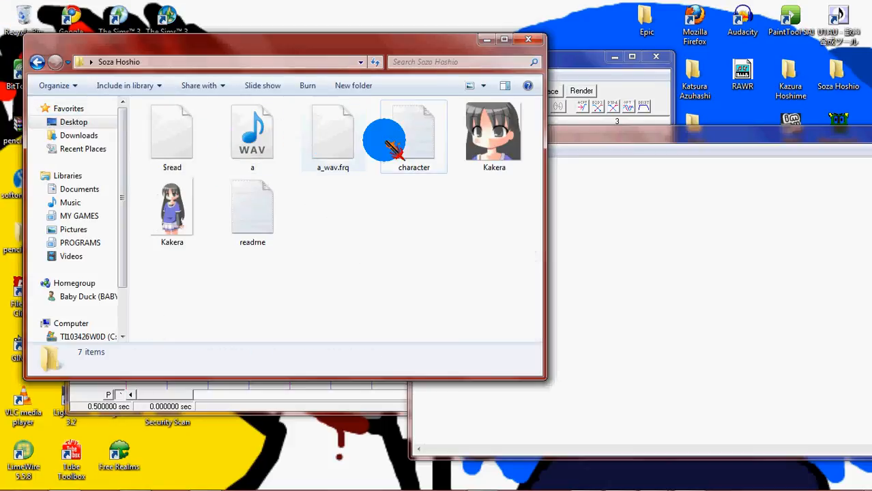
pyautogui.doubleClick(413, 133)
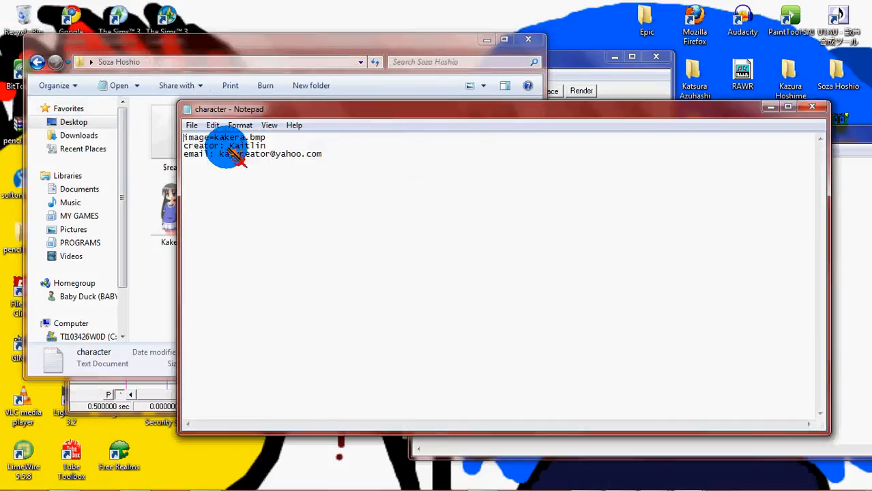
pyautogui.moveTo(710, 130)
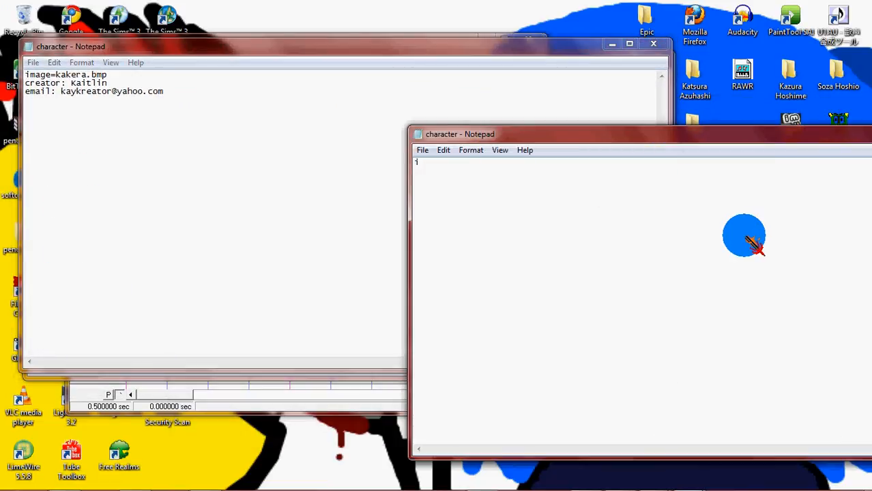
# Write image=katsu.bmp into Katsura Azuhashi's character.txt and save it
pyautogui.write('mage-')
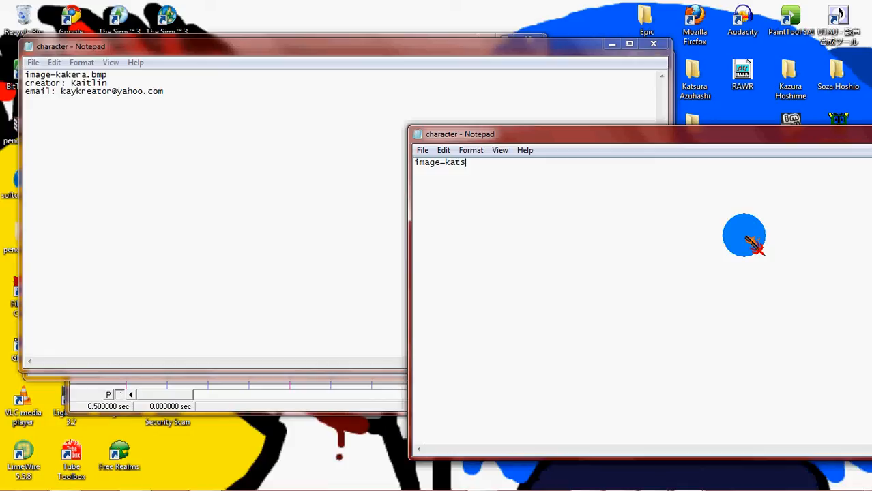
pyautogui.write('u.bm')
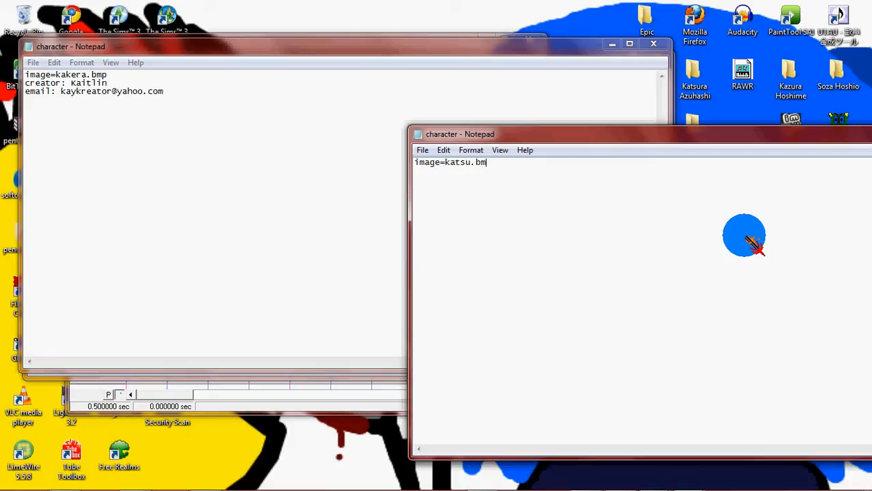
pyautogui.write('p')
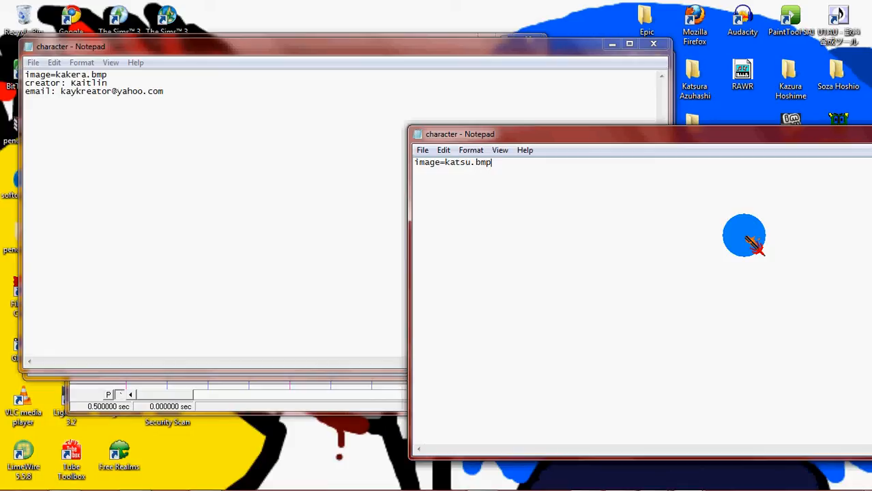
pyautogui.moveTo(682, 102)
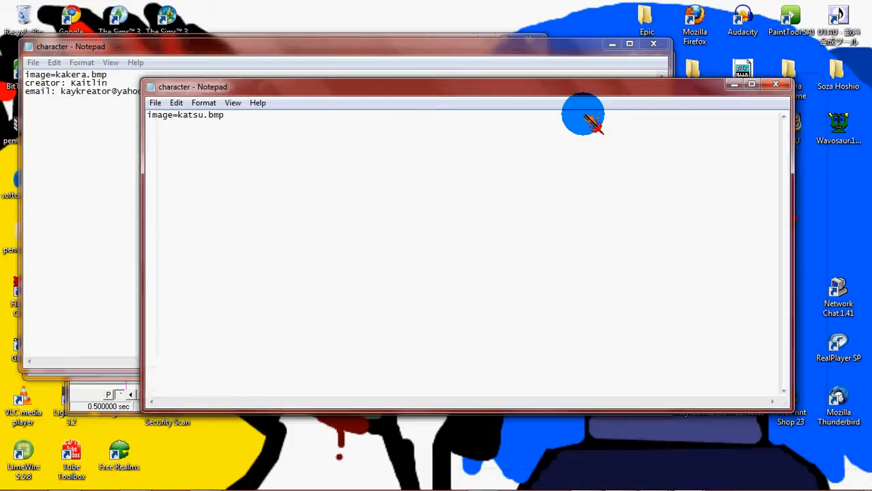
pyautogui.click(776, 84)
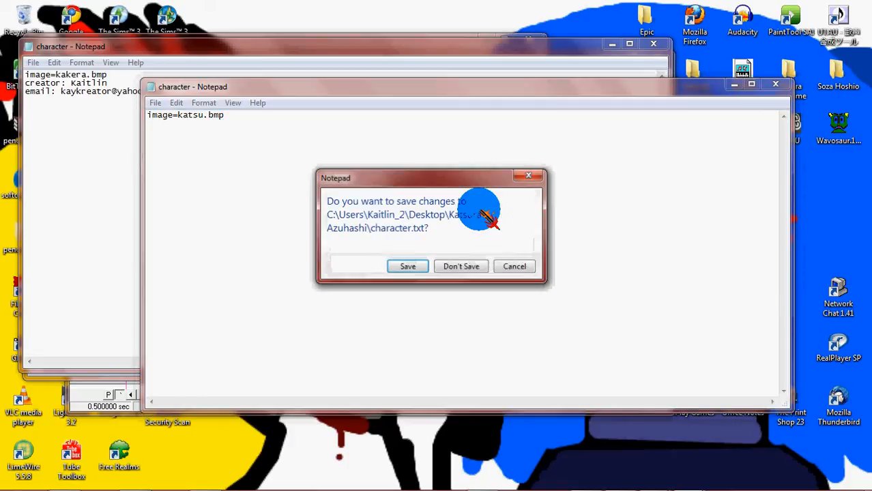
pyautogui.click(461, 266)
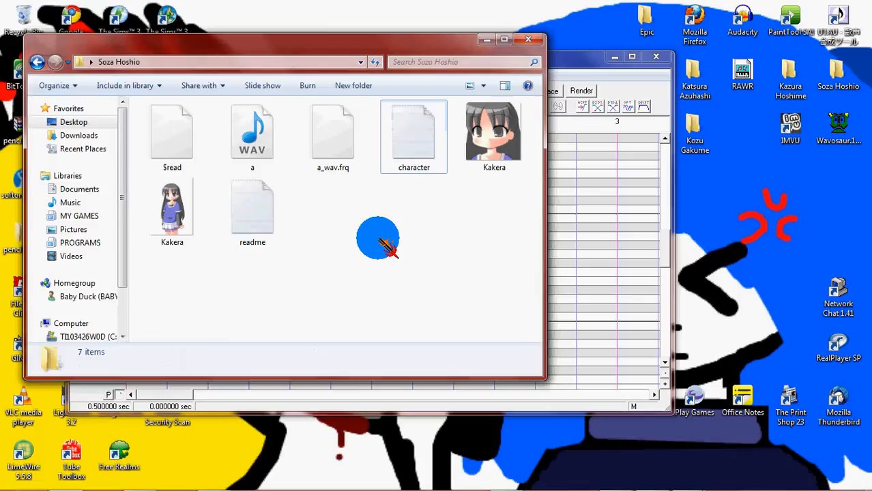
pyautogui.moveTo(384, 212)
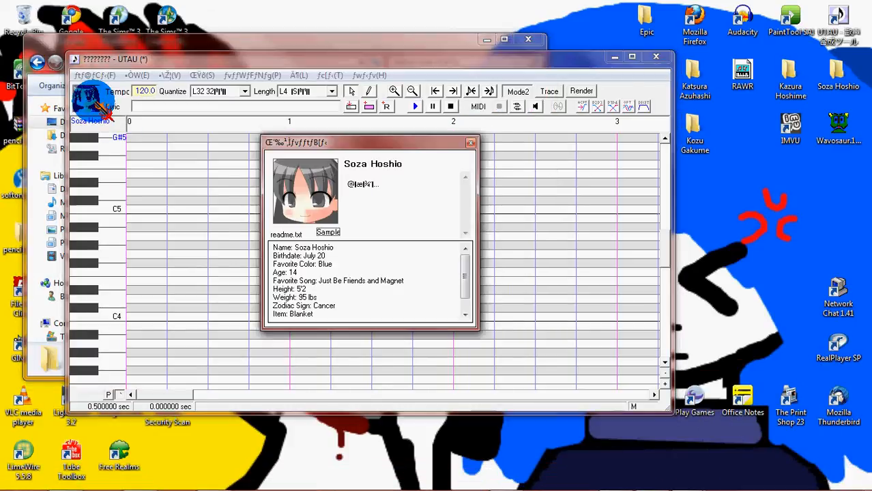
# Switch the project voicebank to Katsura Azuhashi and close its info showing the katsu portrait
pyautogui.click(470, 142)
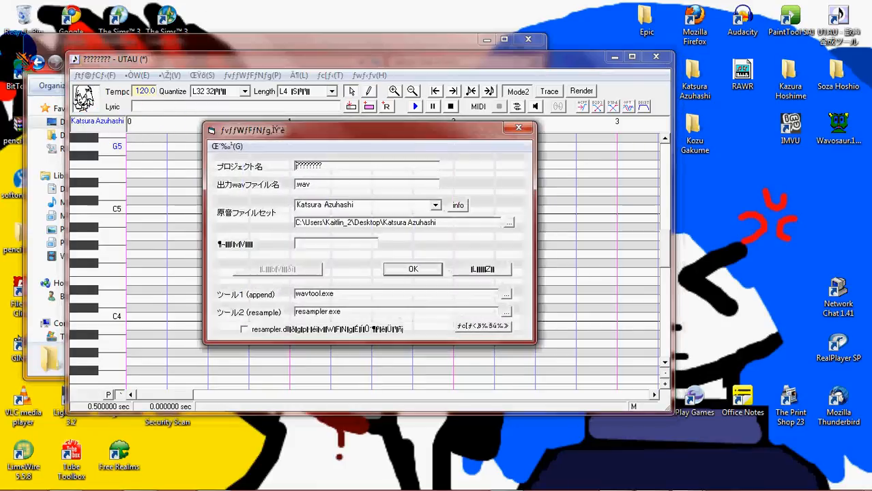
pyautogui.click(412, 268)
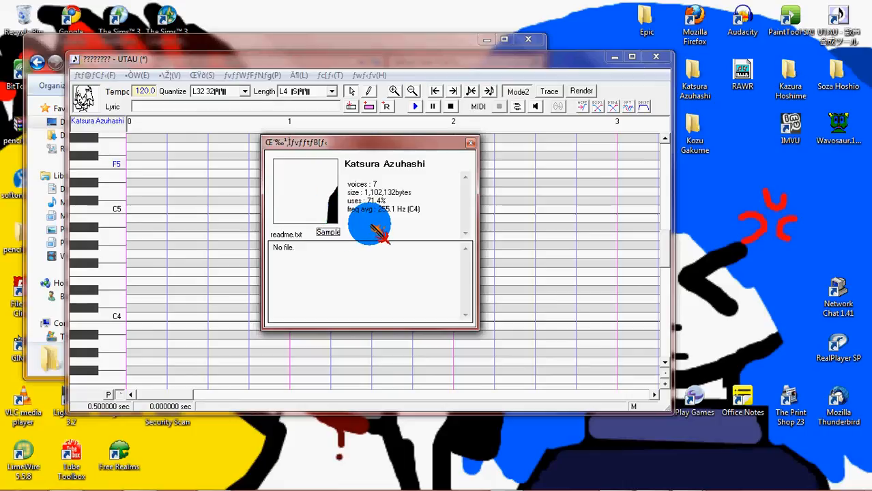
pyautogui.moveTo(334, 181)
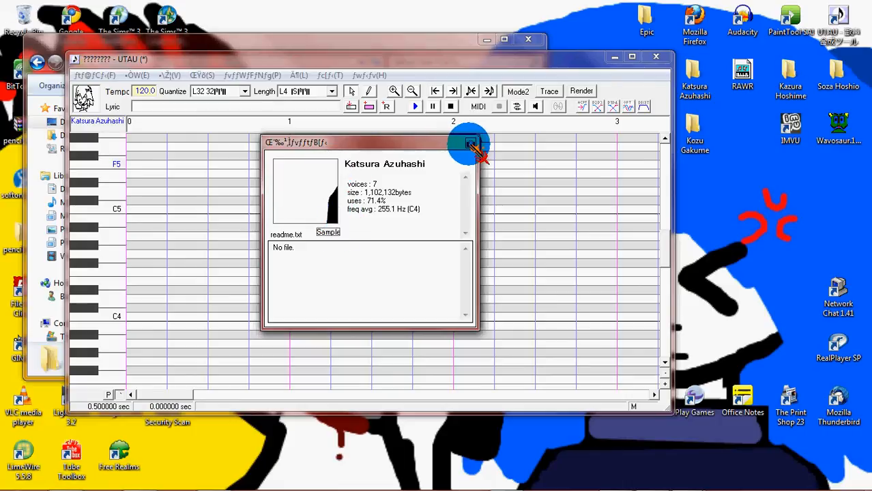
pyautogui.click(470, 143)
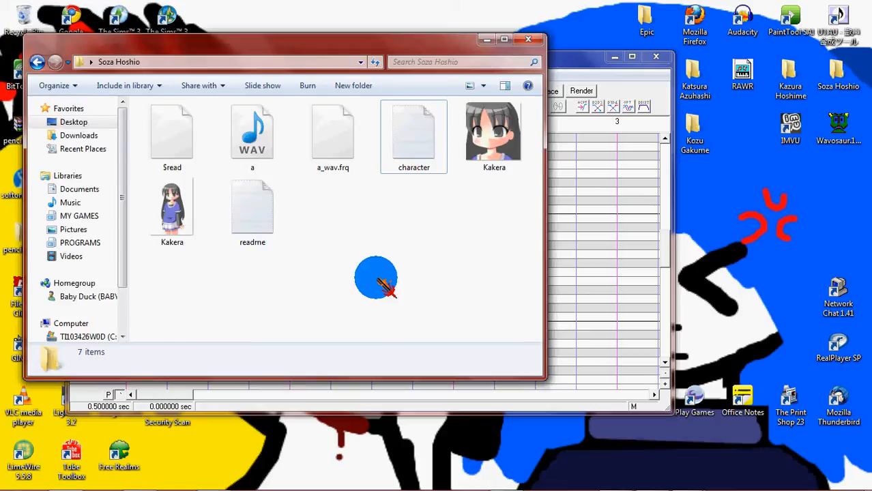
pyautogui.moveTo(386, 290)
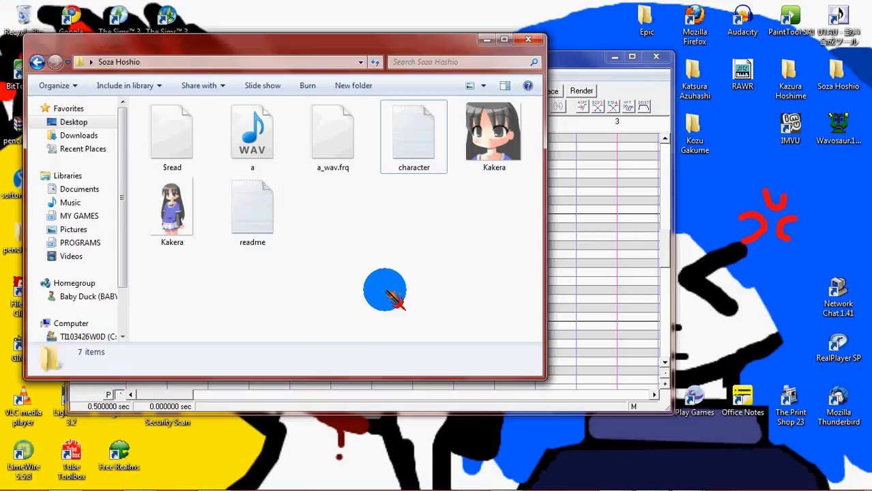
pyautogui.moveTo(395, 284)
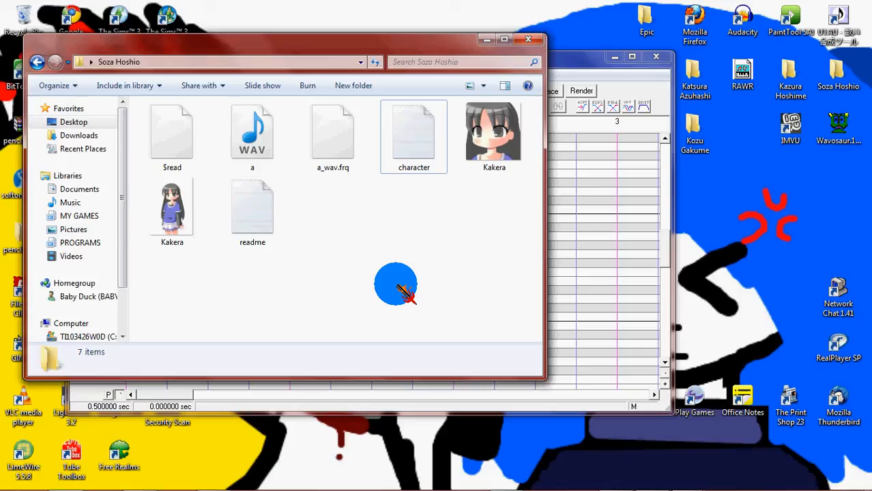
pyautogui.moveTo(314, 249)
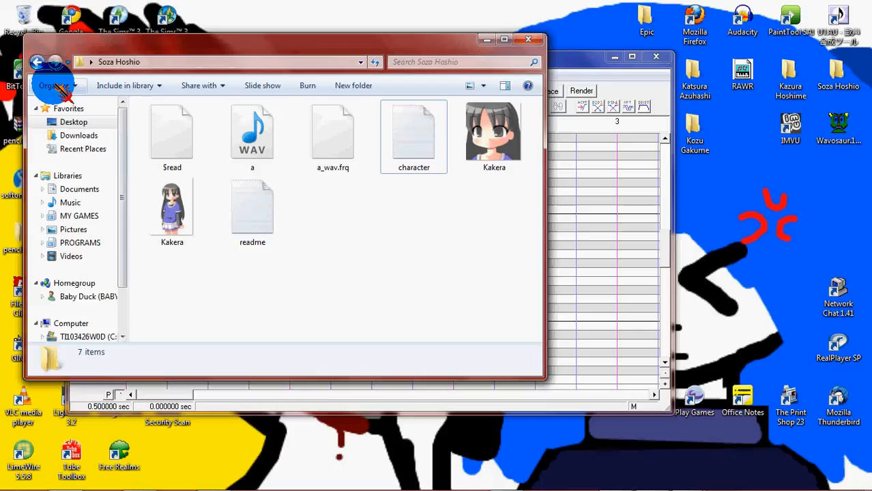
# Navigate back through Desktop into the Katsura Azuhashi voicebank folder
pyautogui.click(79, 135)
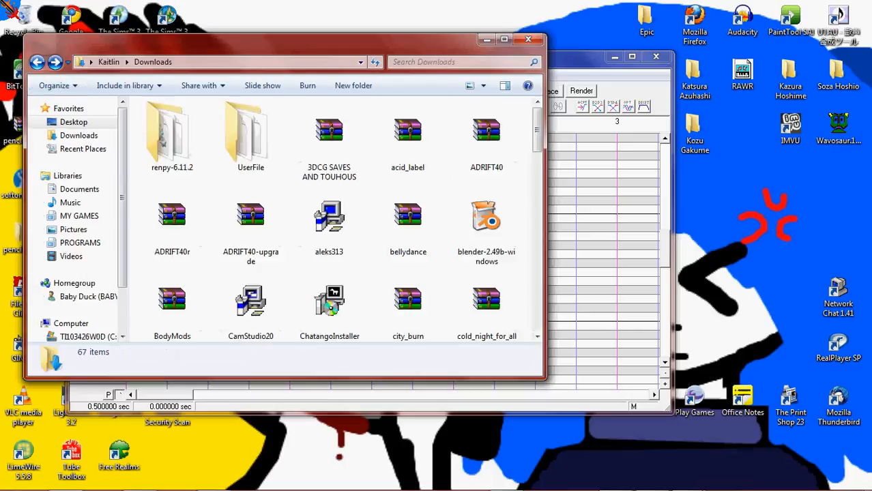
pyautogui.click(74, 122)
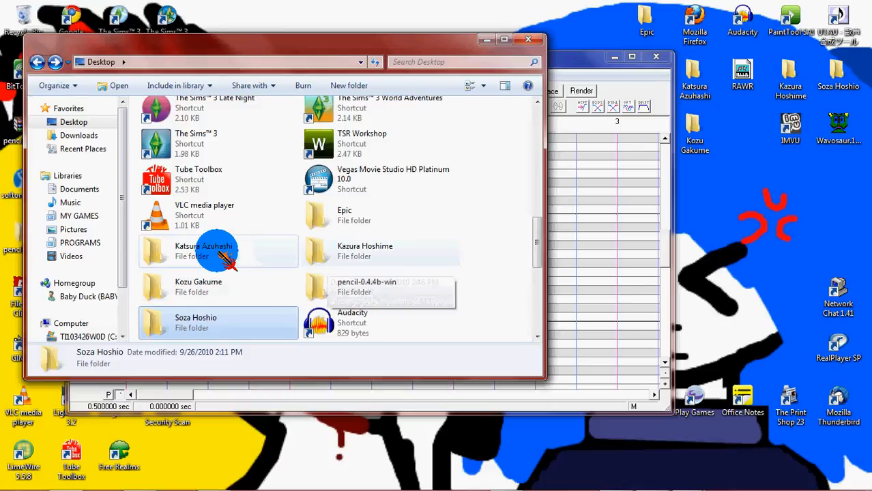
pyautogui.doubleClick(204, 251)
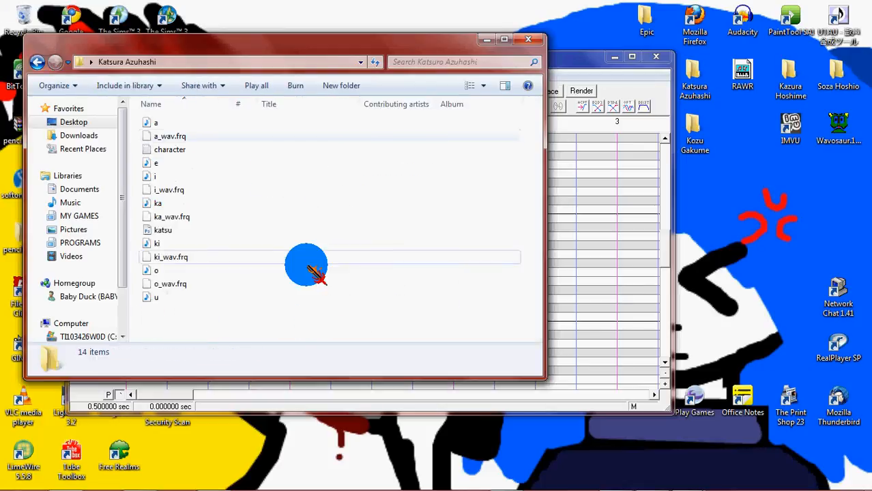
# Create a text document named 'readme' in Katsura Azuhashi and open it in Notepad
pyautogui.rightClick(306, 266)
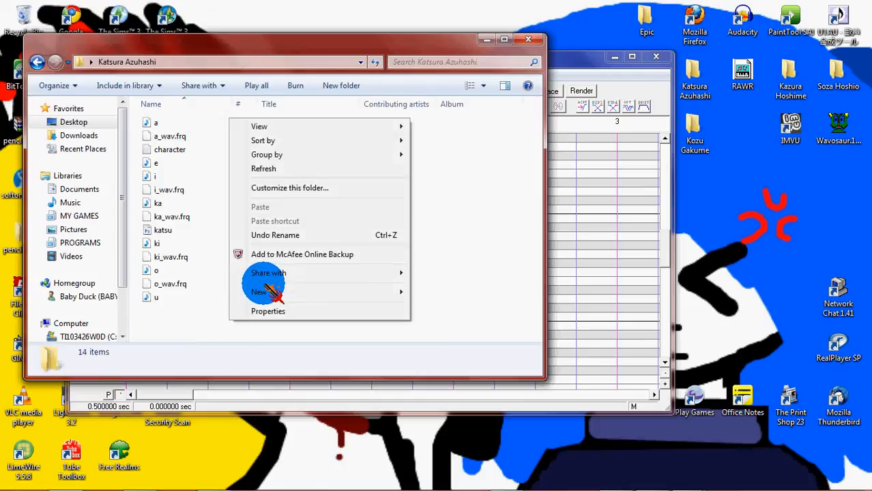
pyautogui.click(260, 292)
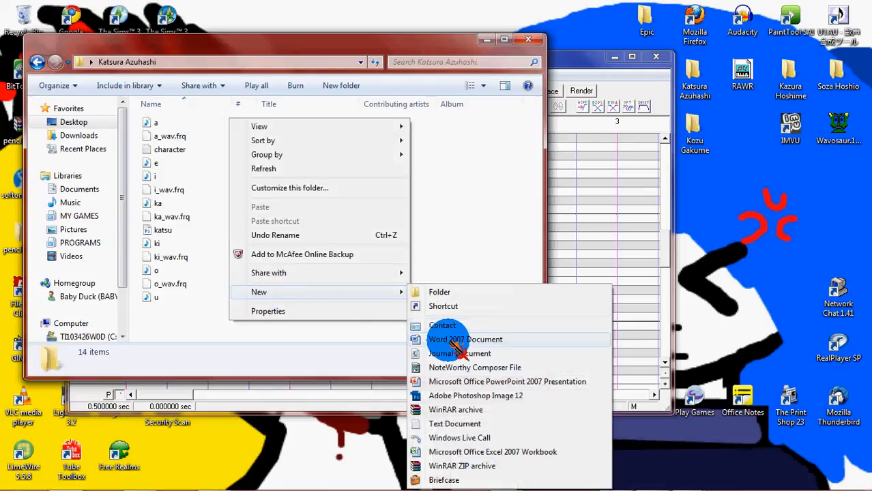
pyautogui.click(455, 423)
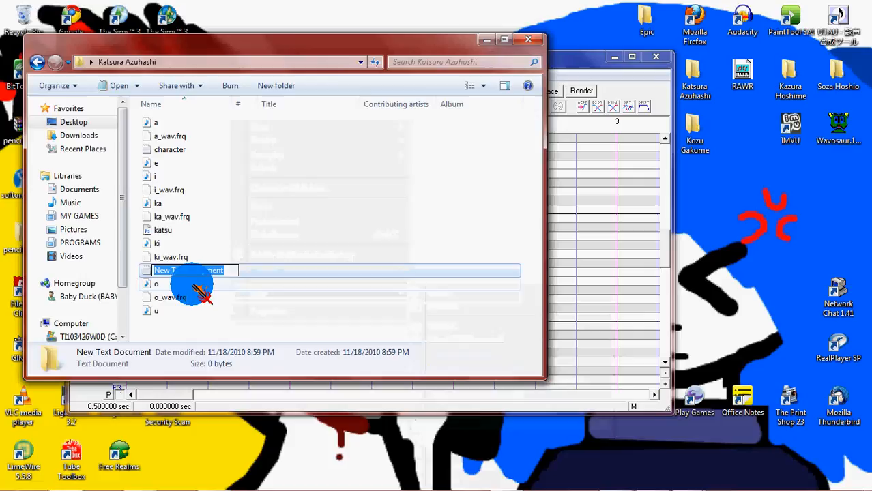
pyautogui.write('r')
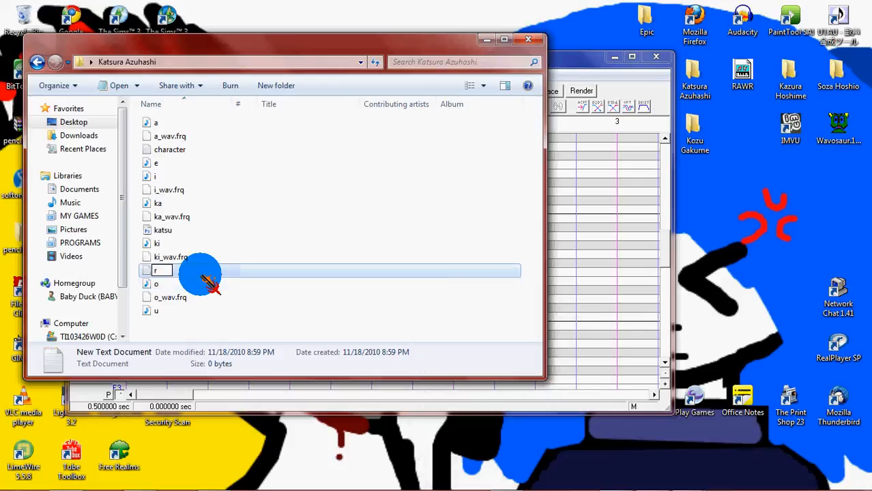
pyautogui.write('eadme')
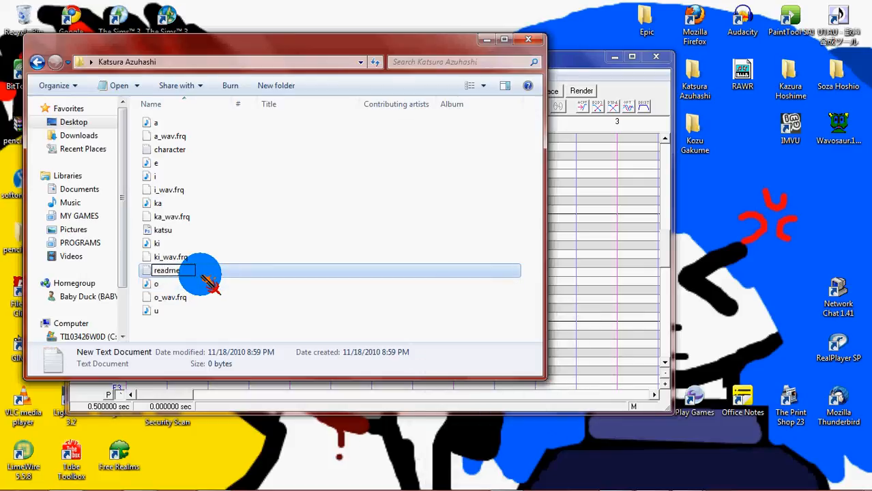
pyautogui.doubleClick(167, 270)
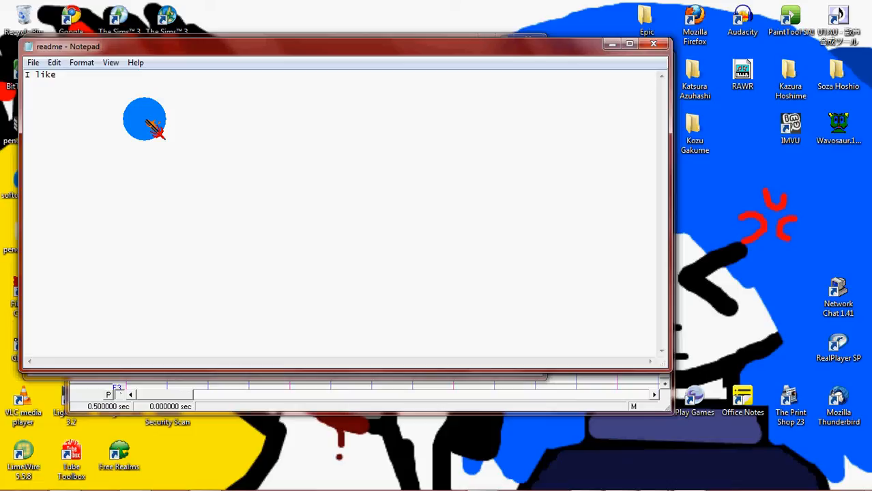
# Write 'I like camels.' and 'My favorite color is purple.' in readme and save
pyautogui.write('cam')
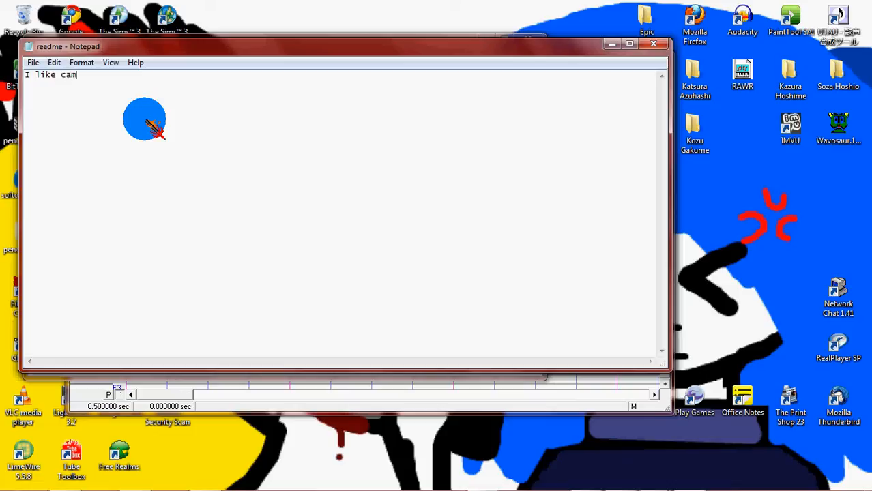
pyautogui.write('e')
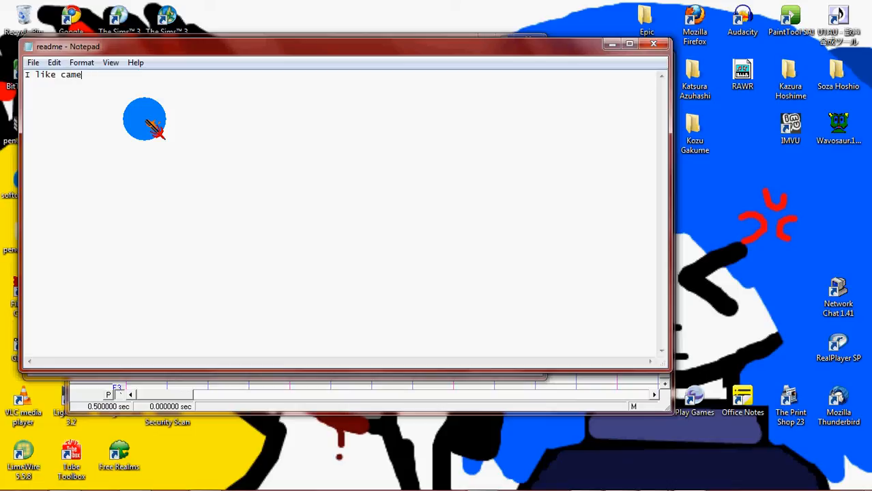
pyautogui.write('ls.')
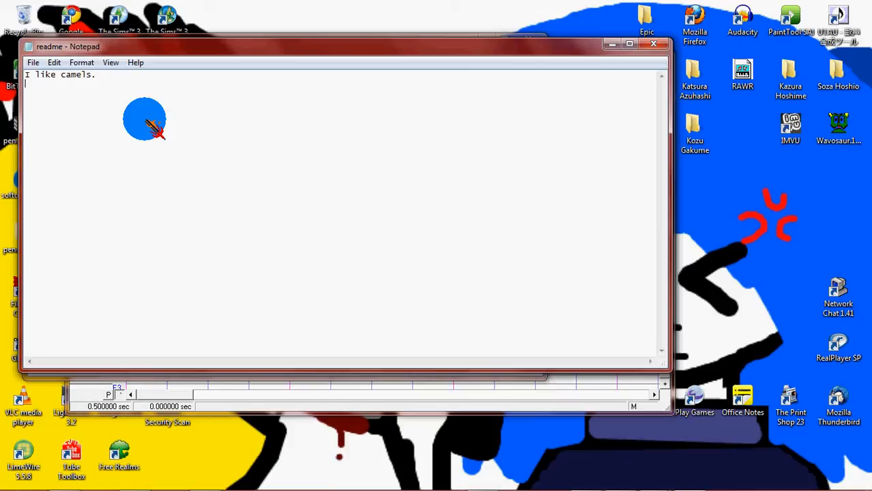
pyautogui.write('My fav')
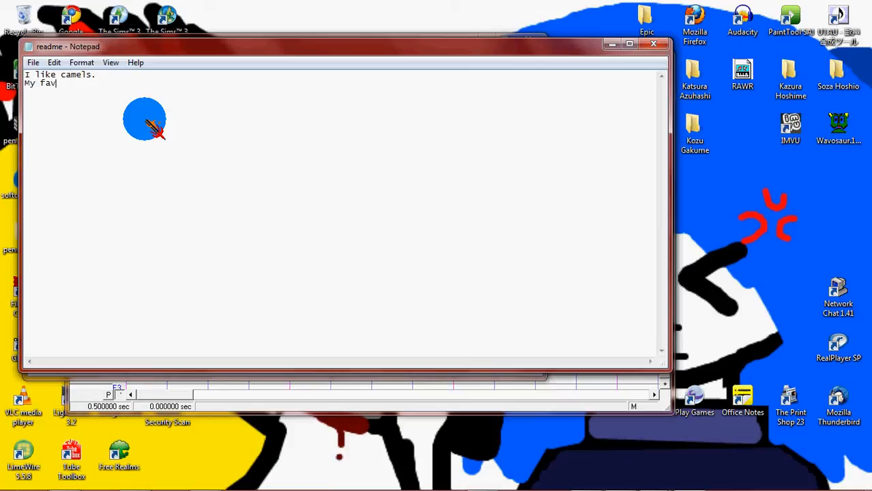
pyautogui.write('or')
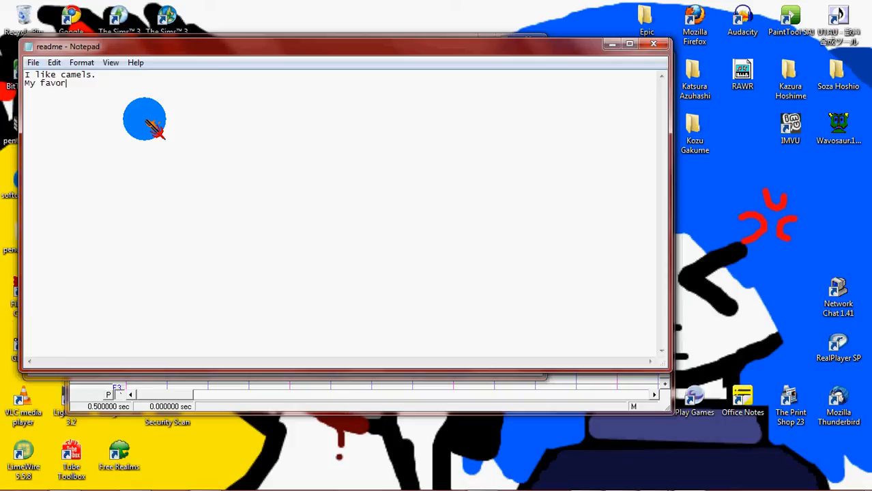
pyautogui.write('ite')
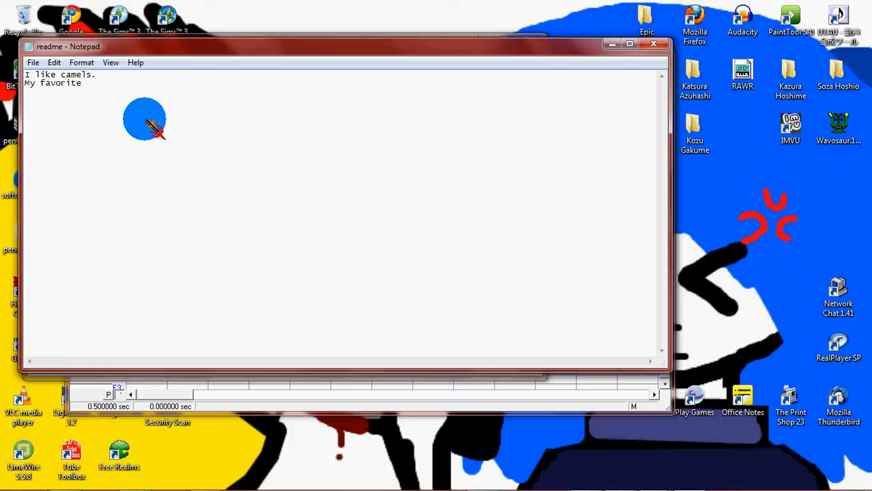
pyautogui.write('colo')
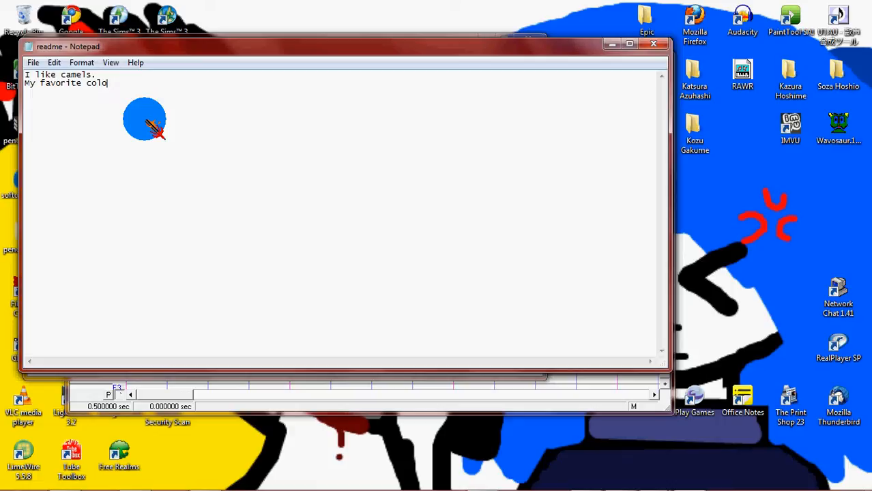
pyautogui.write('r is pu')
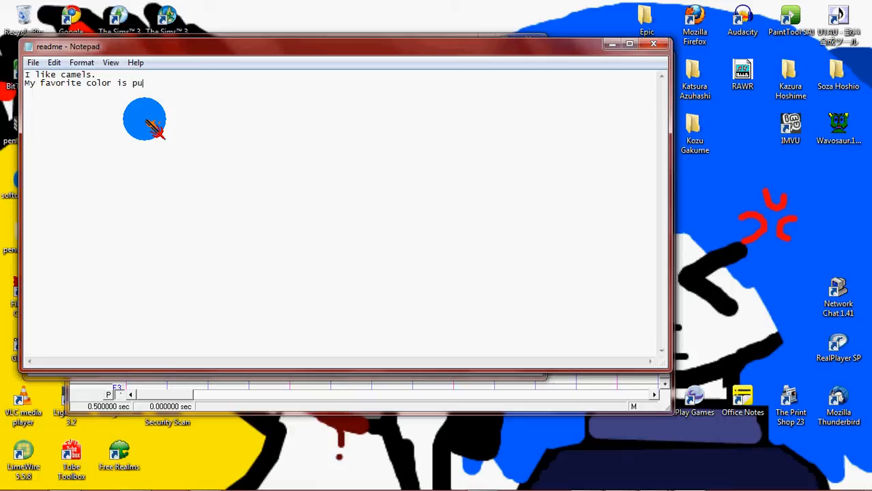
pyautogui.write('rple.')
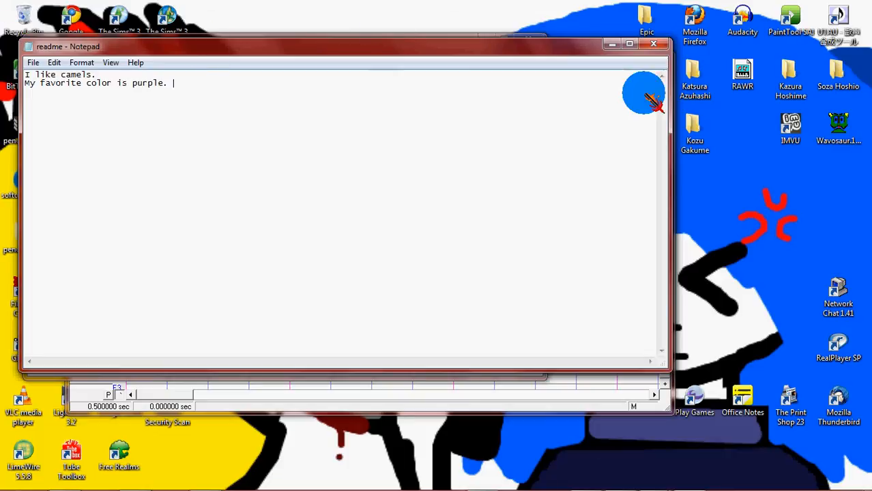
pyautogui.click(653, 44)
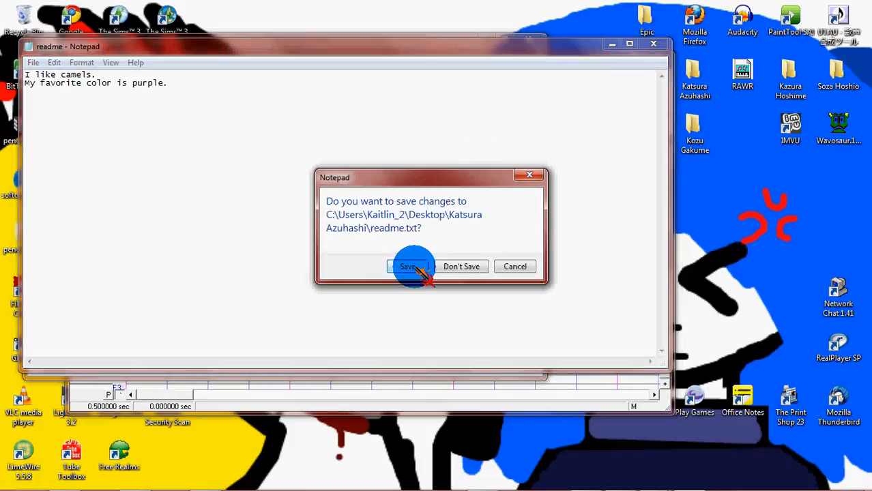
pyautogui.click(408, 266)
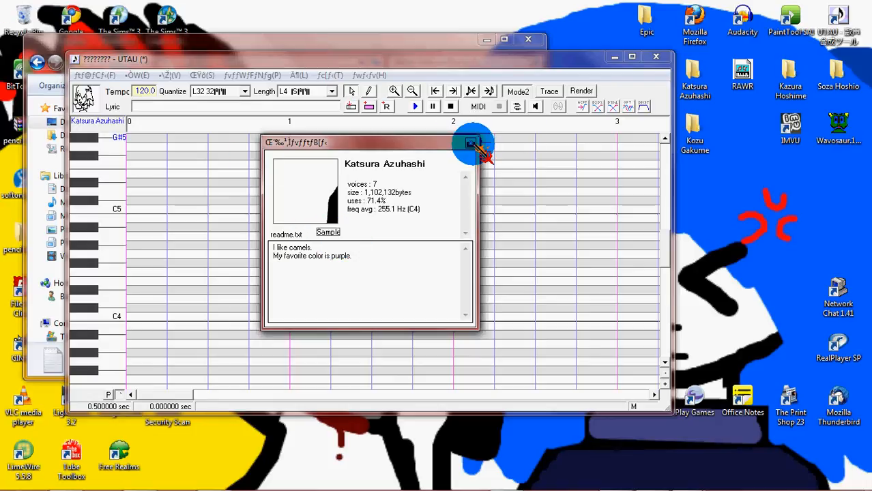
# Close Katsura Azuhashi's voicebank info dialog after reviewing the readme text
pyautogui.click(471, 143)
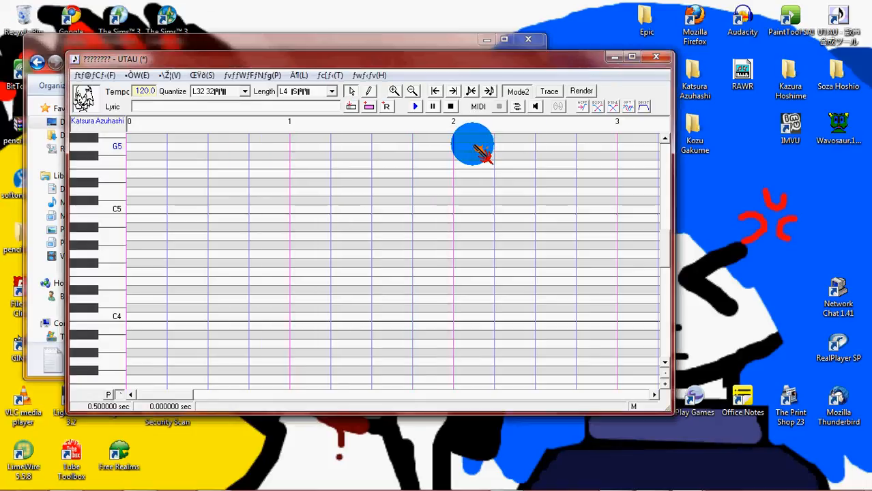
pyautogui.moveTo(341, 145)
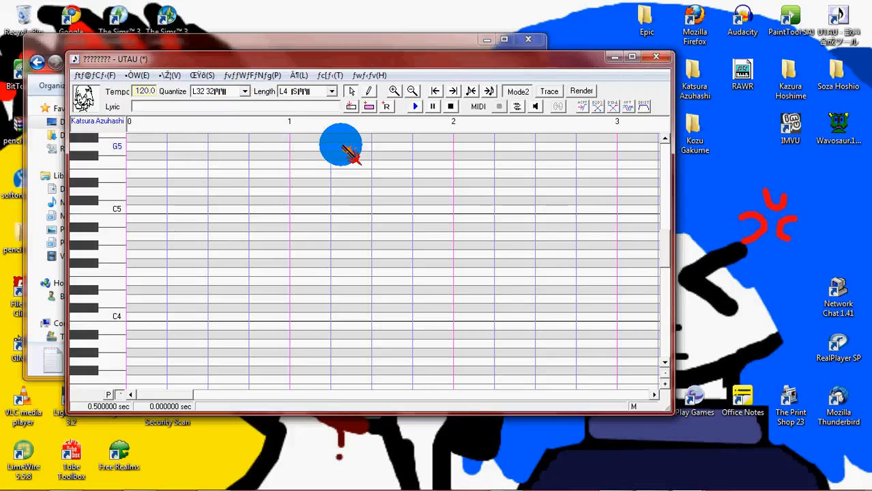
pyautogui.moveTo(106, 116)
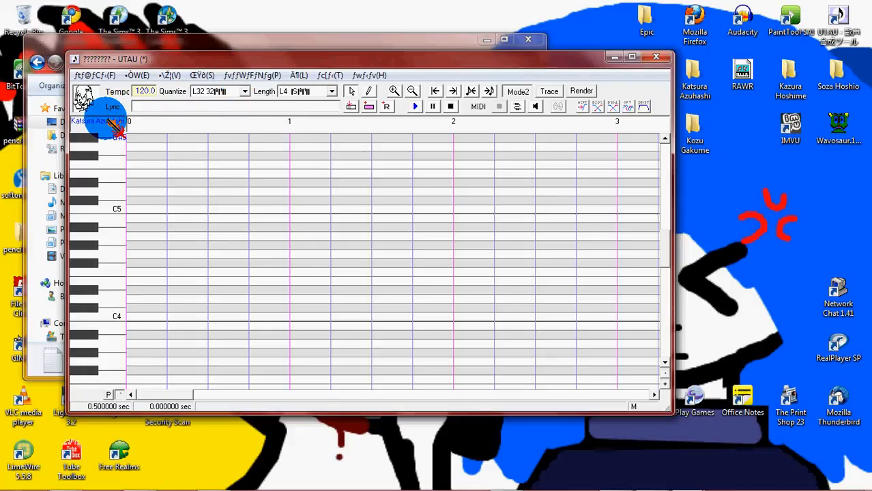